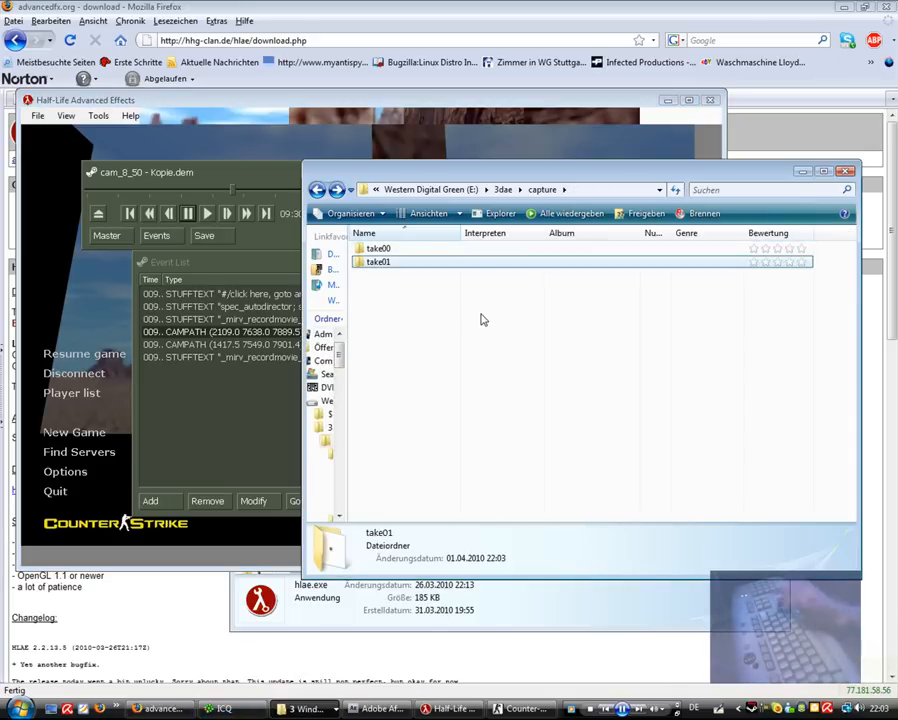
Open the take01 capture folder, select the all folder, then open motion.bvh
double_click(378, 261)
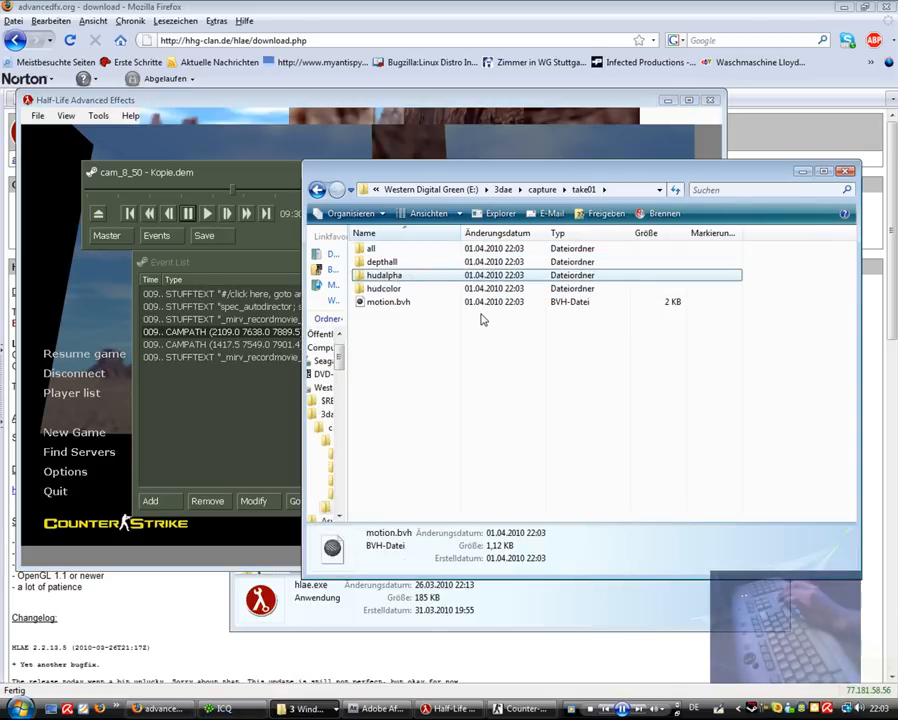
click(371, 248)
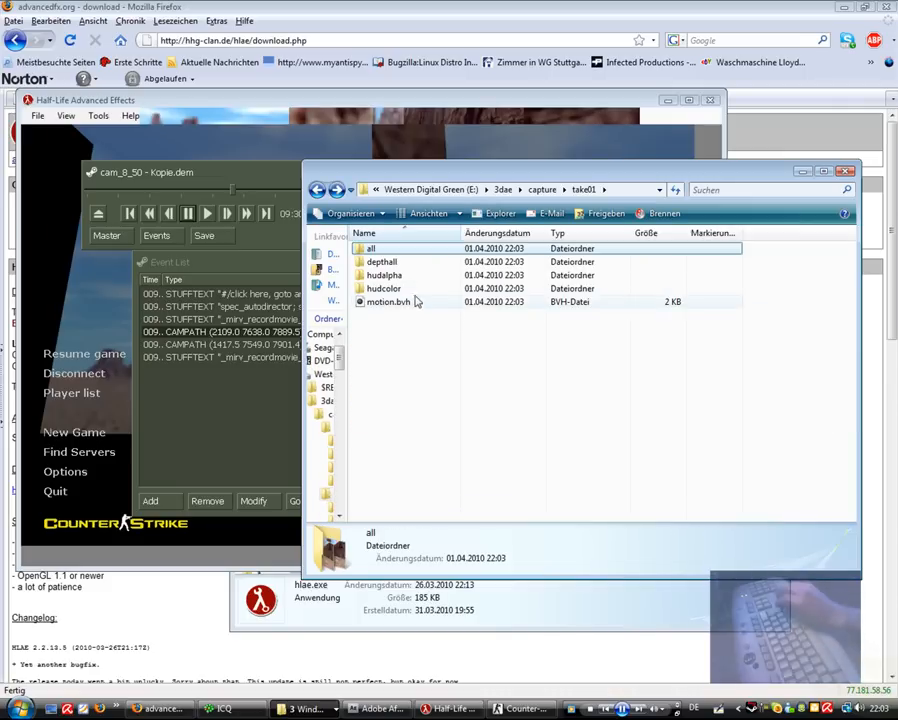
click(390, 301)
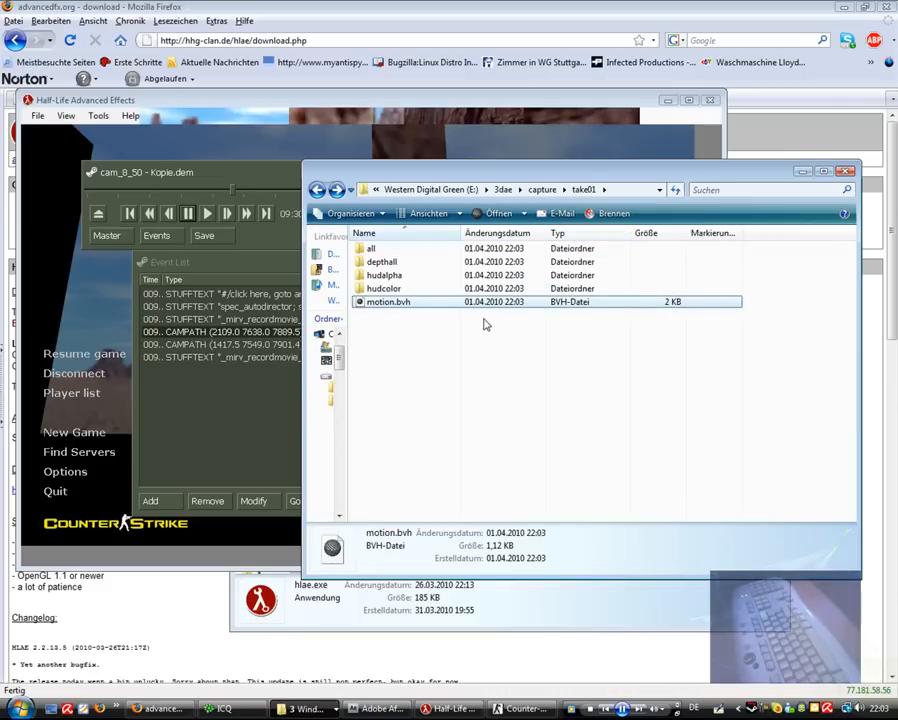
double_click(388, 301)
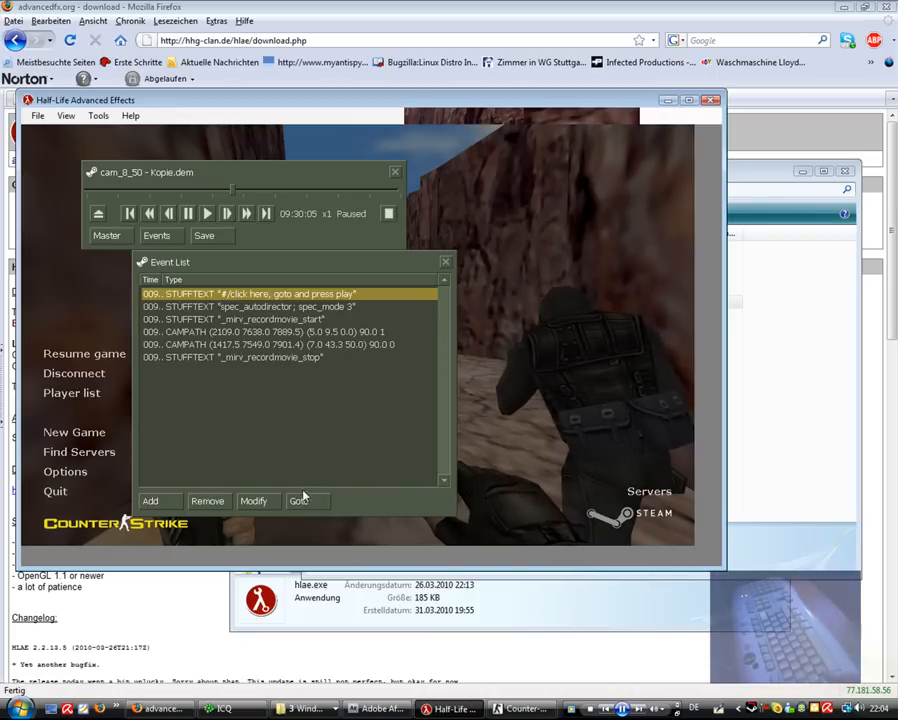
Jump the demo to the chosen event and edit the record-movie start command
click(234, 319)
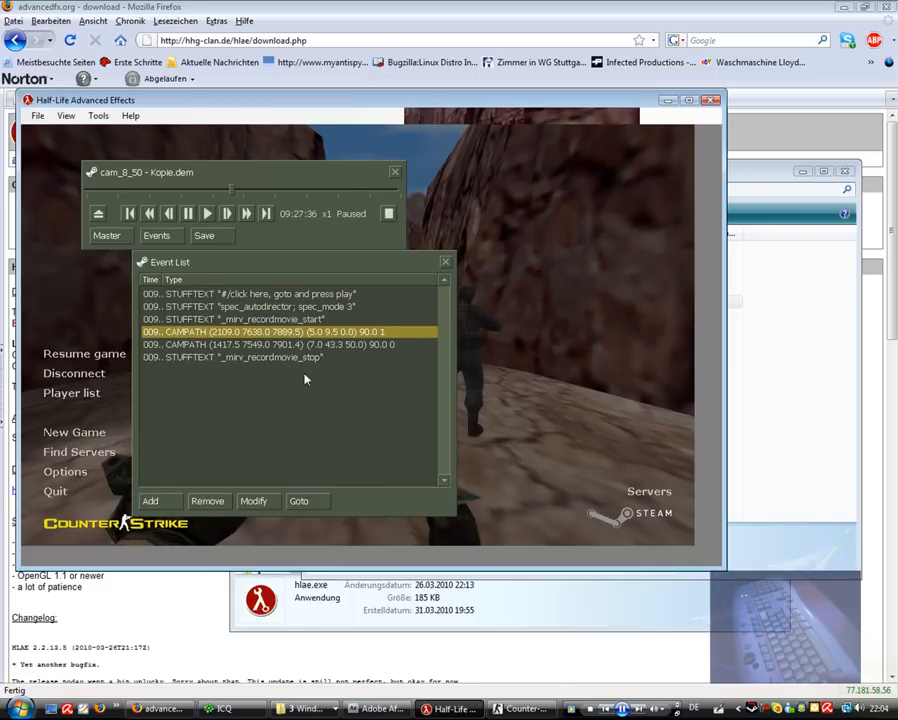
click(253, 501)
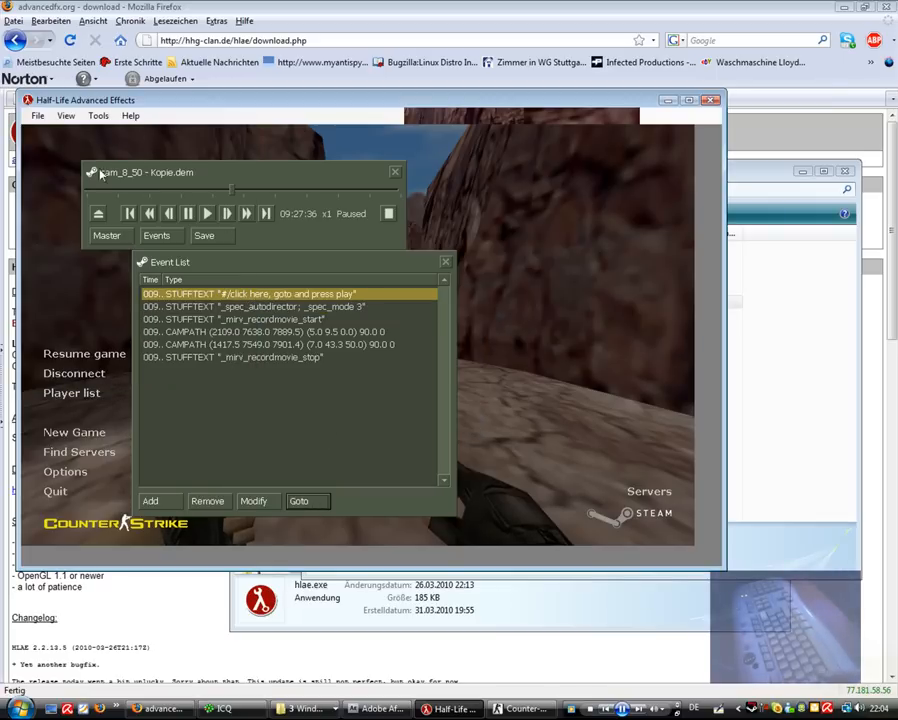
mouse_move(245, 278)
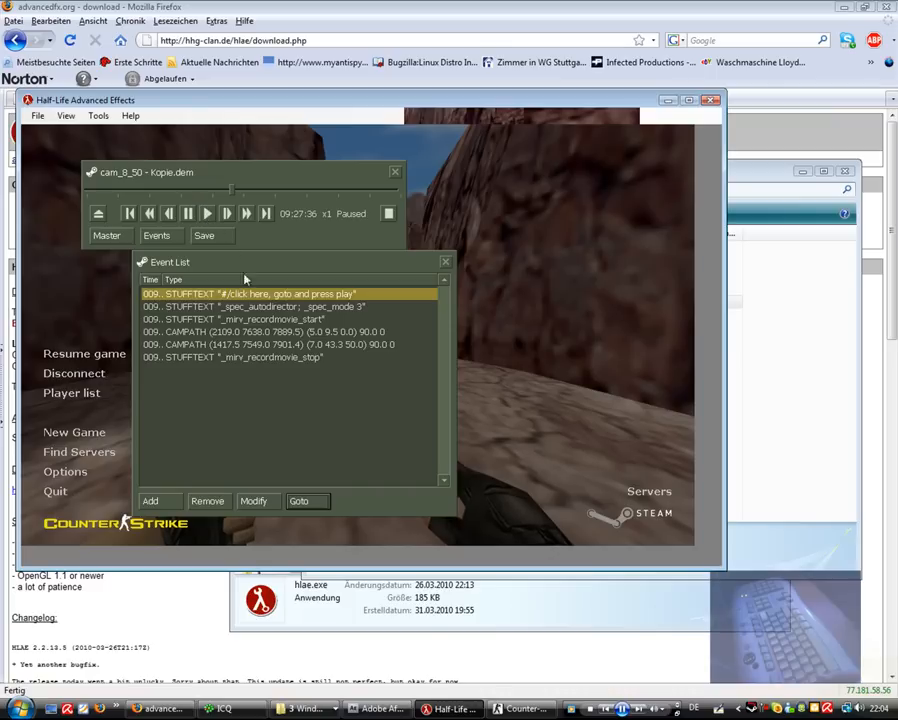
click(254, 501)
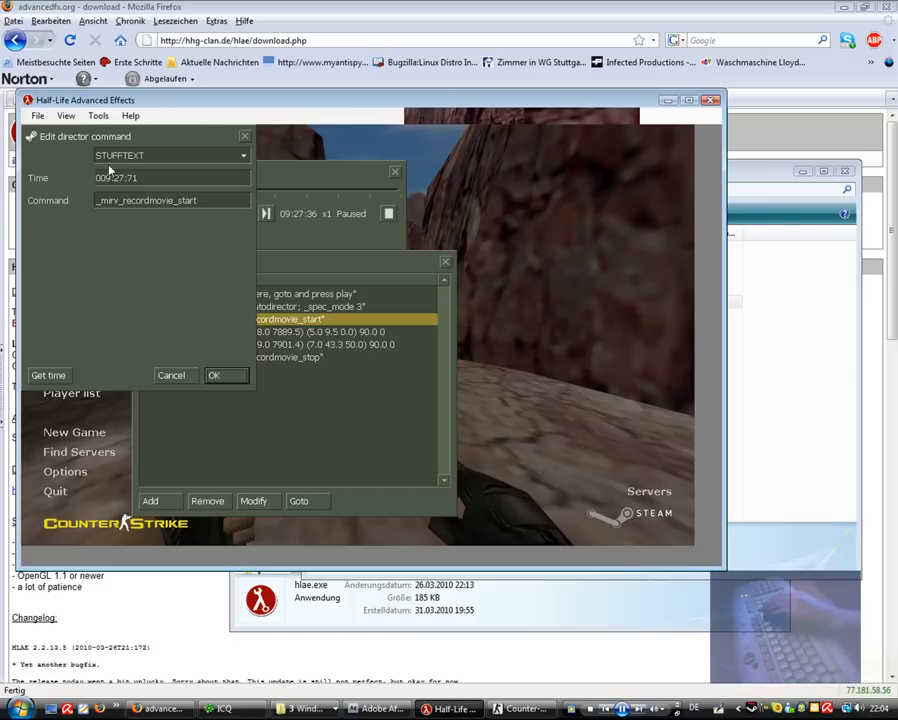
click(214, 375)
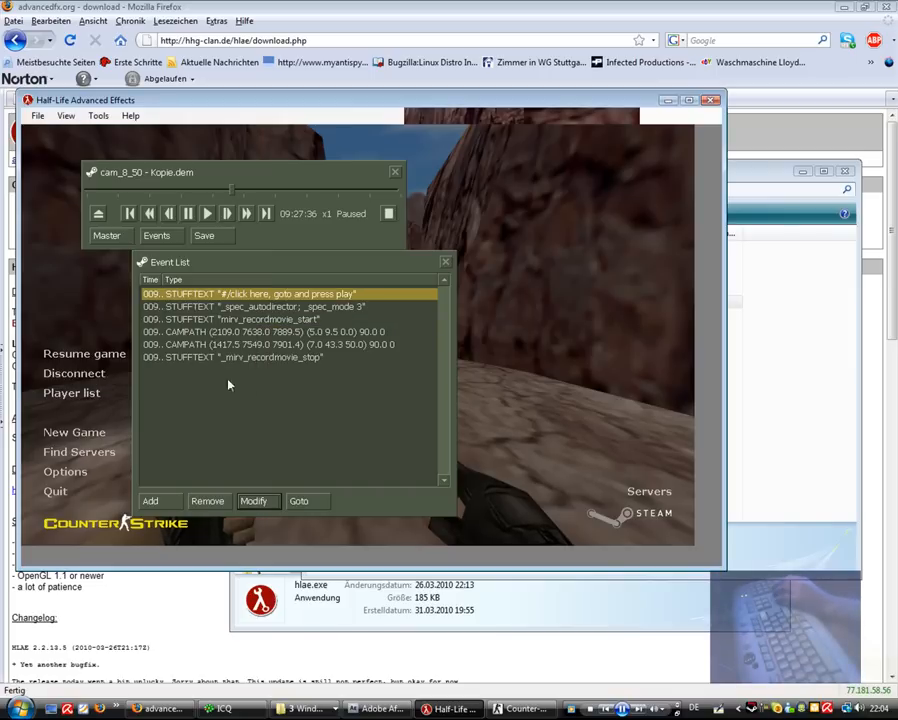
click(254, 500)
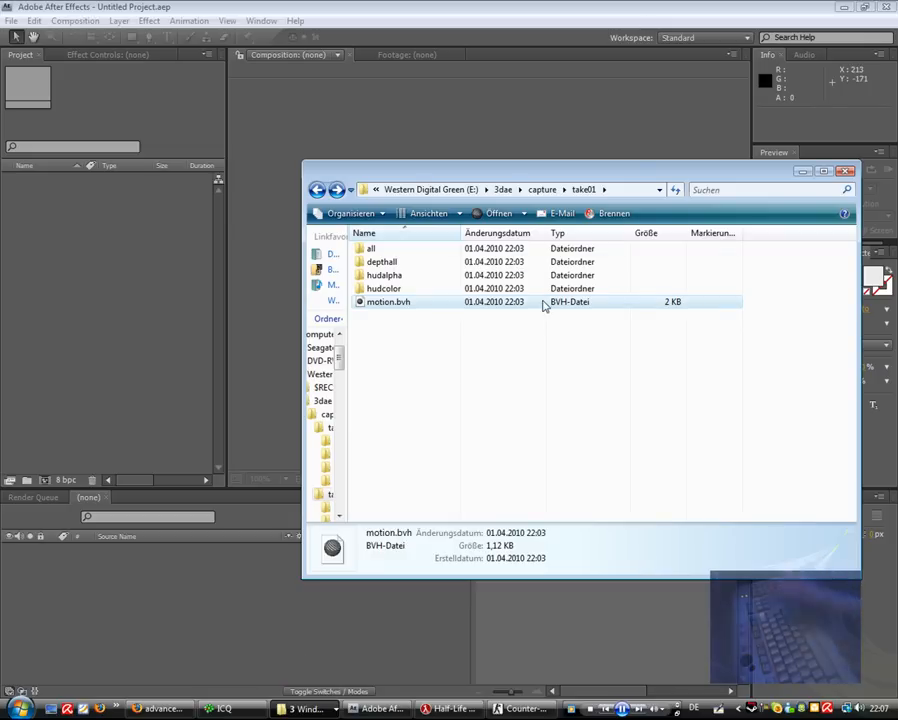
Return to the capture folder, now listing take00, take01 and take02, and select take00
click(542, 189)
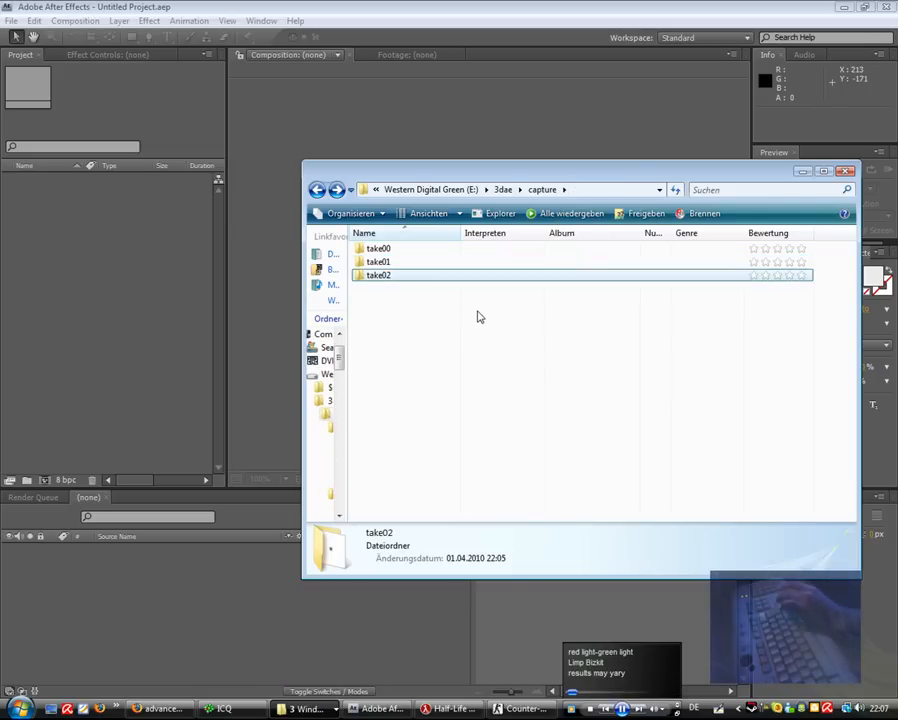
click(380, 248)
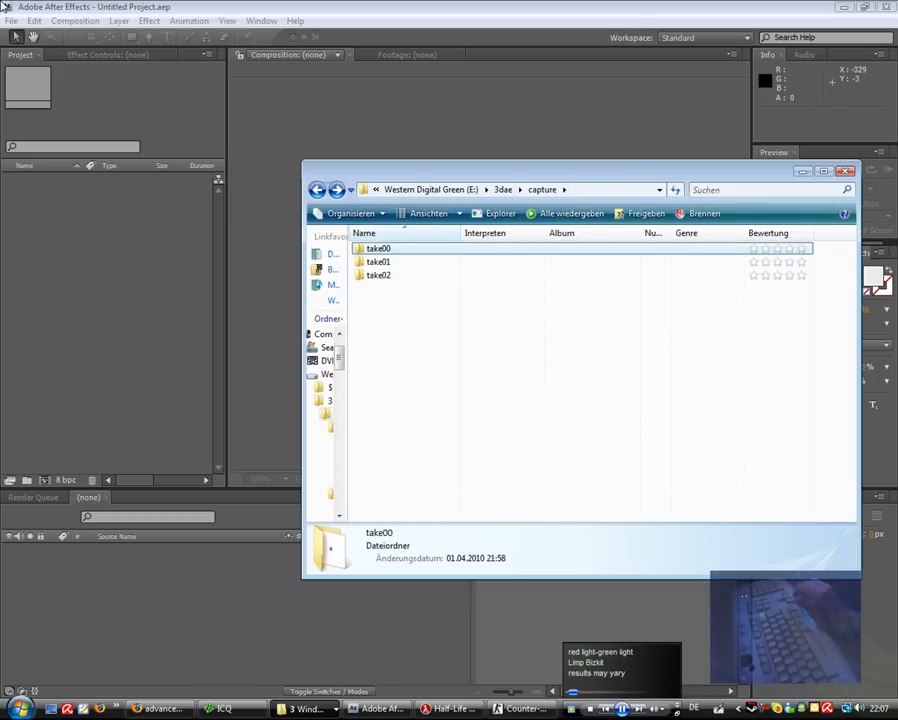
Import capture/take01/all from 00000.bmp as a BMP sequence (frames 00000–00781)
right_click(115, 240)
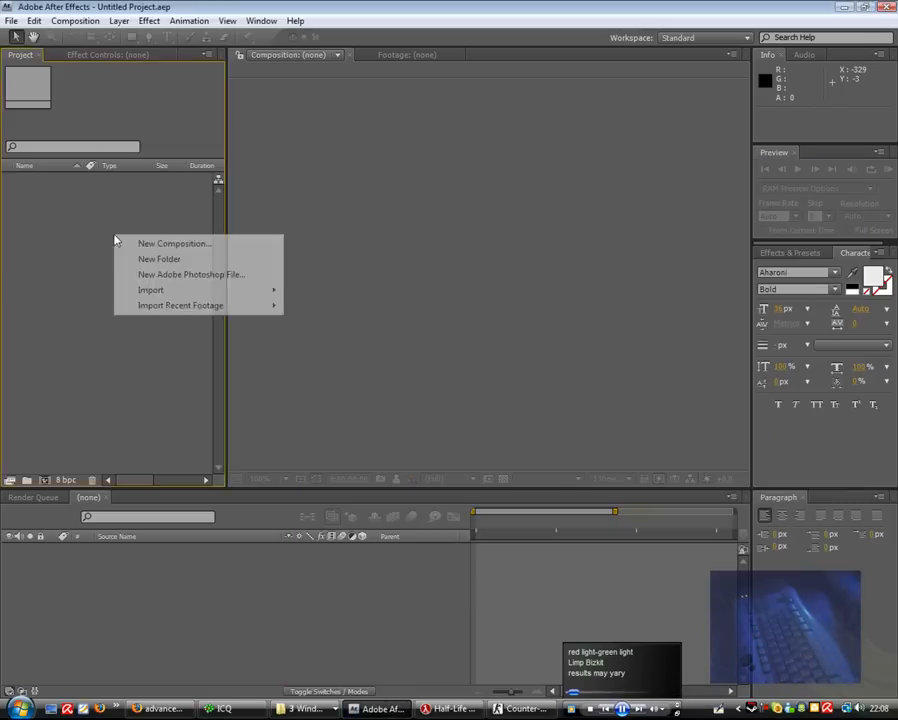
mouse_move(150, 290)
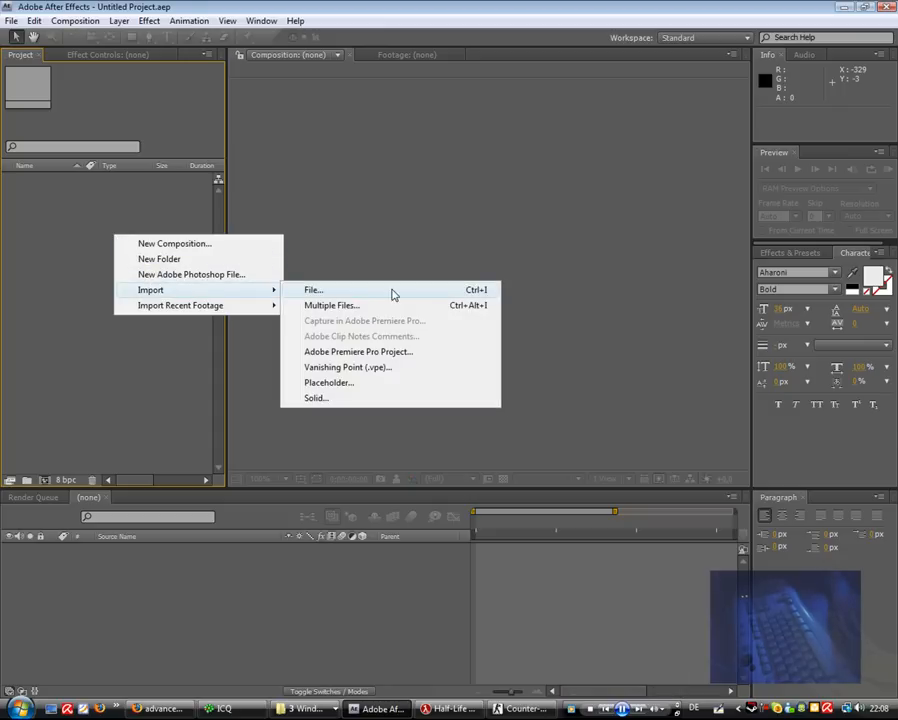
click(313, 290)
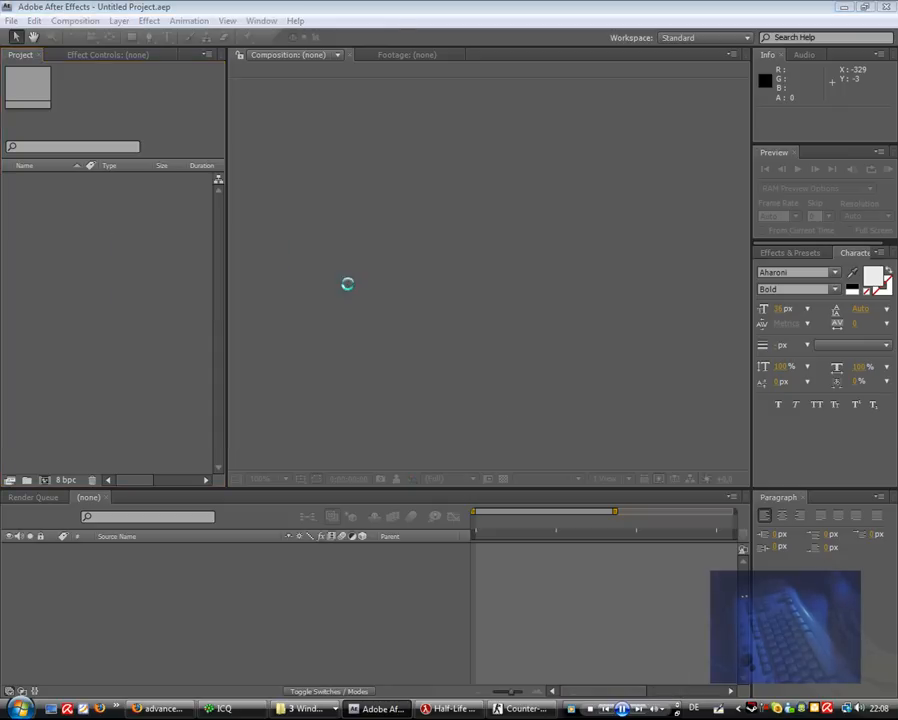
click(11, 20)
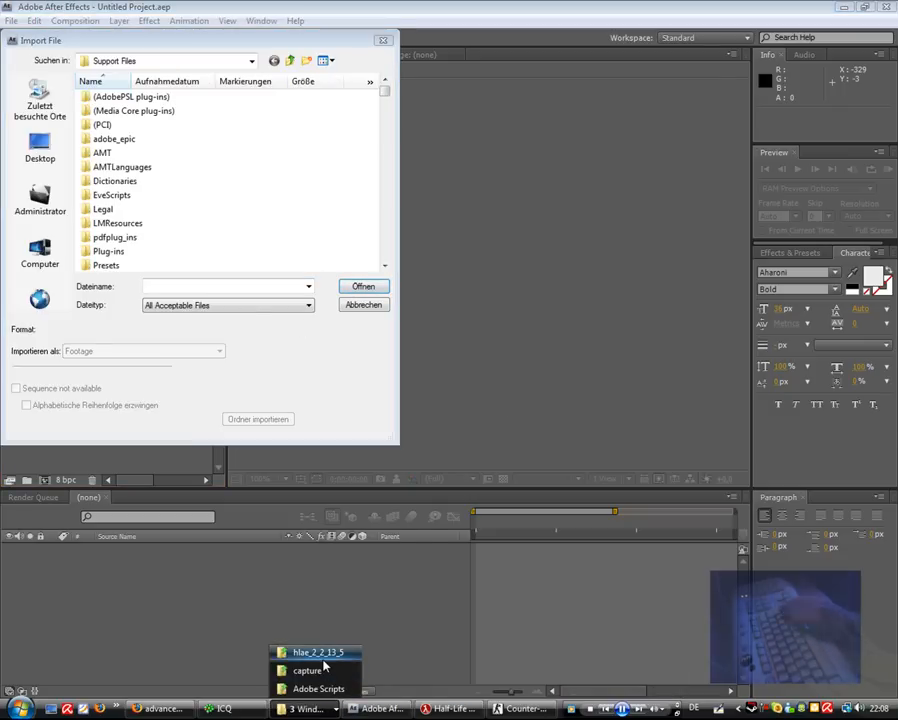
click(315, 652)
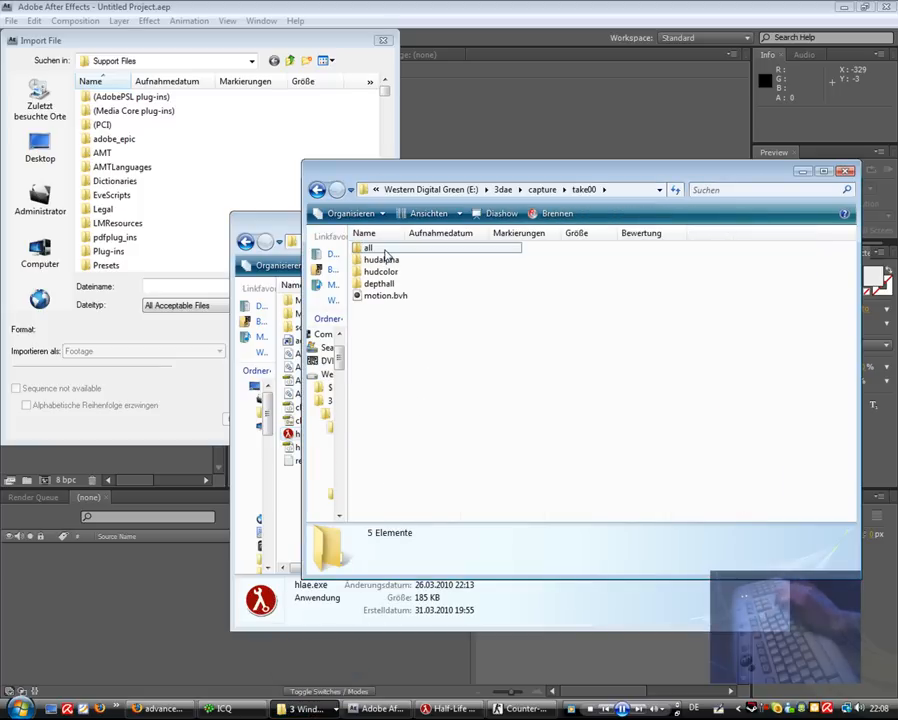
click(381, 259)
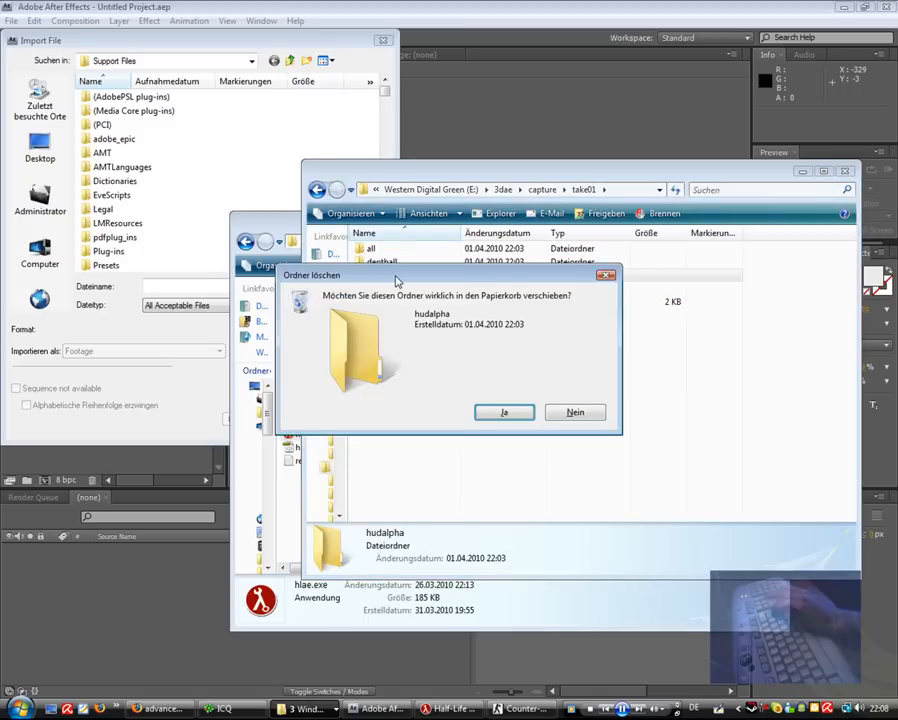
click(504, 412)
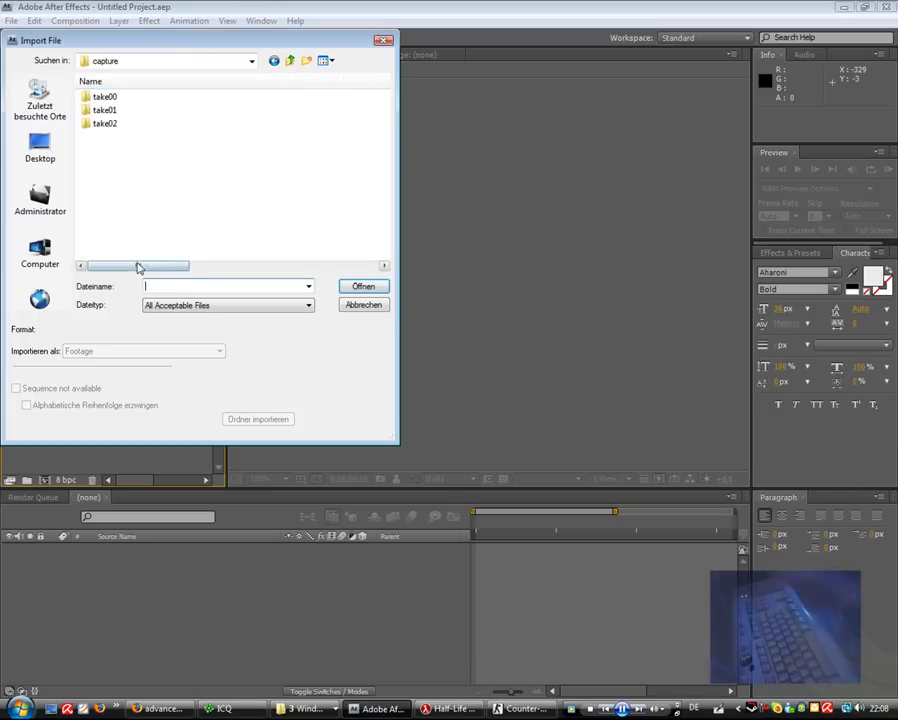
double_click(105, 96)
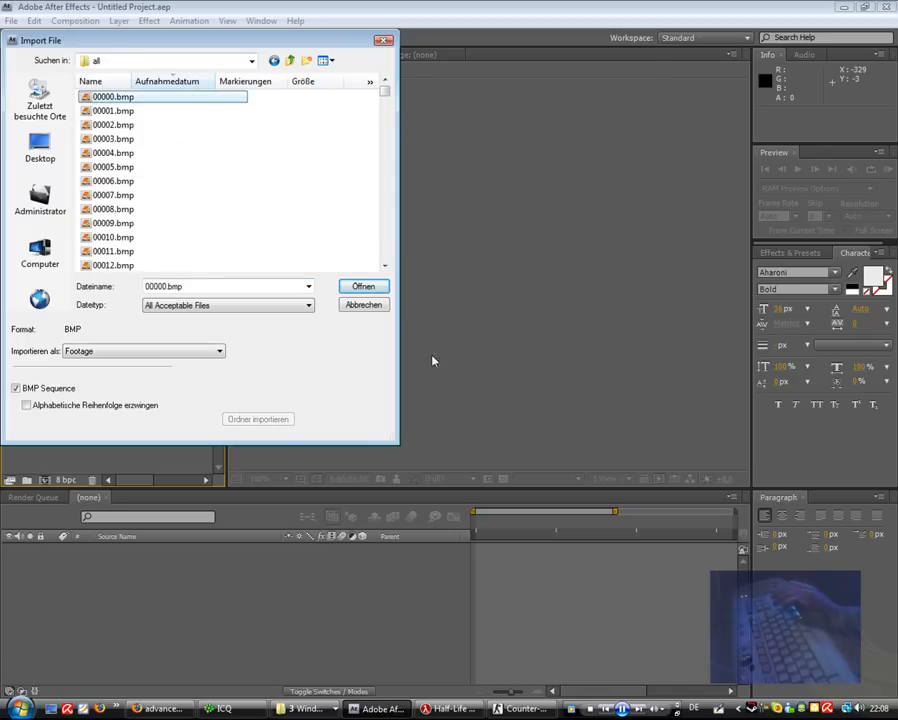
click(363, 286)
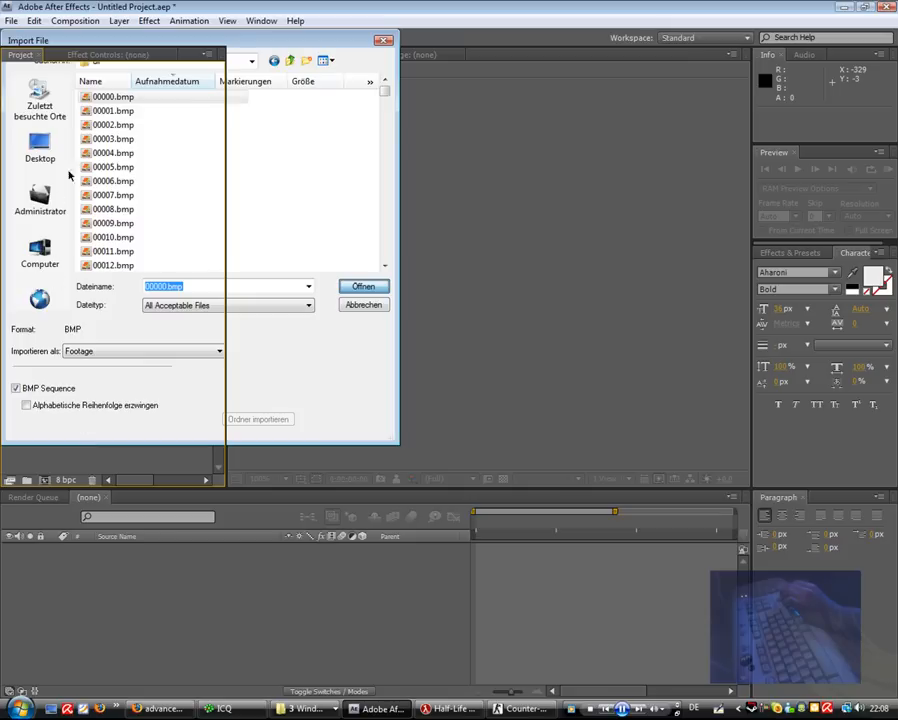
click(363, 286)
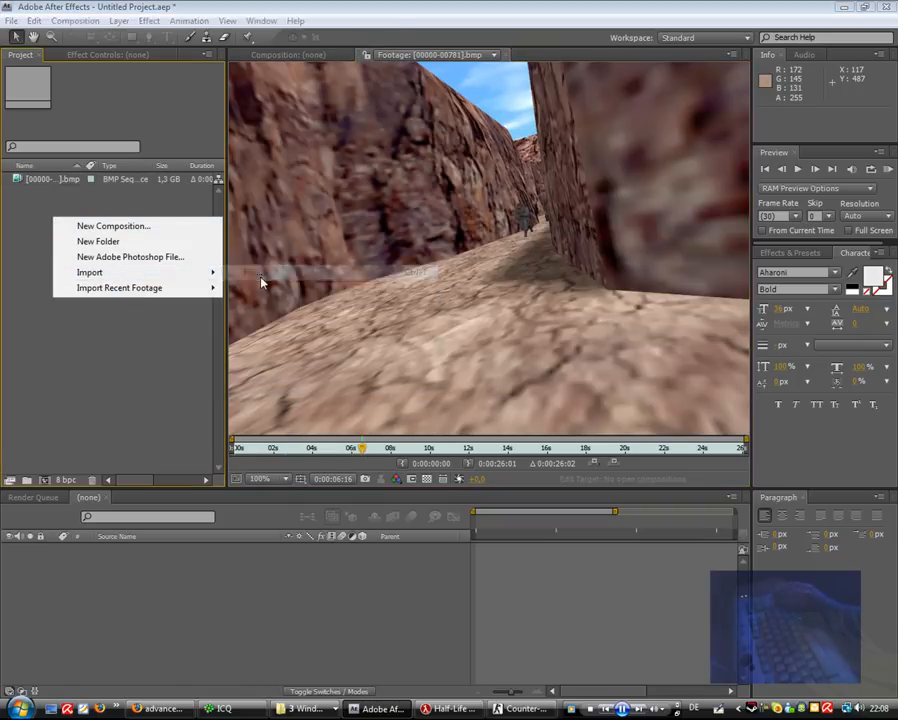
Import take01's all and depthall frame sequences into project folders 1, 2 and 3
click(89, 272)
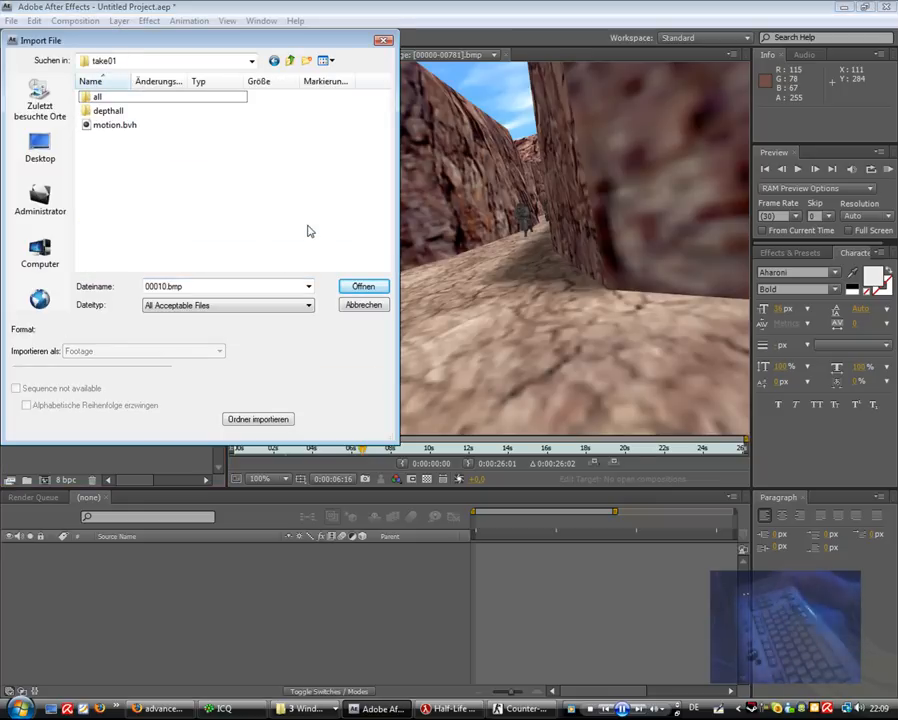
double_click(96, 96)
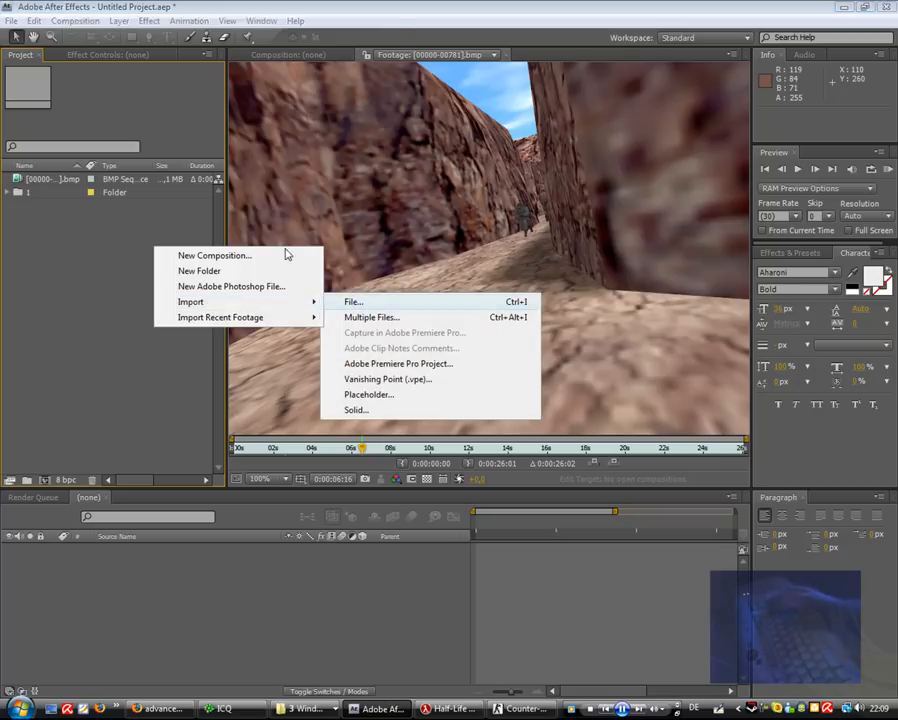
click(352, 301)
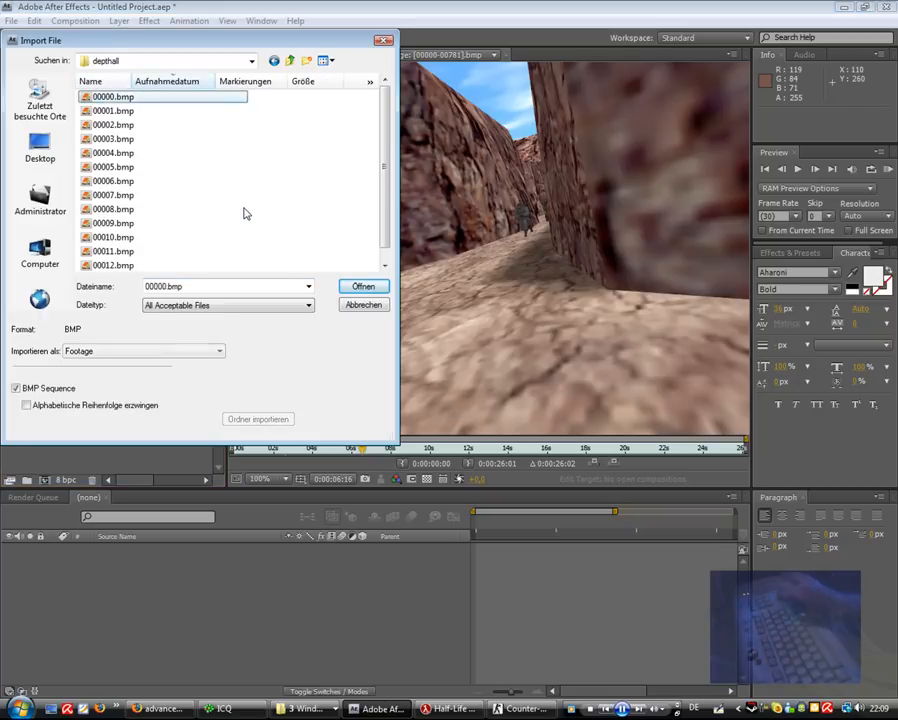
click(362, 286)
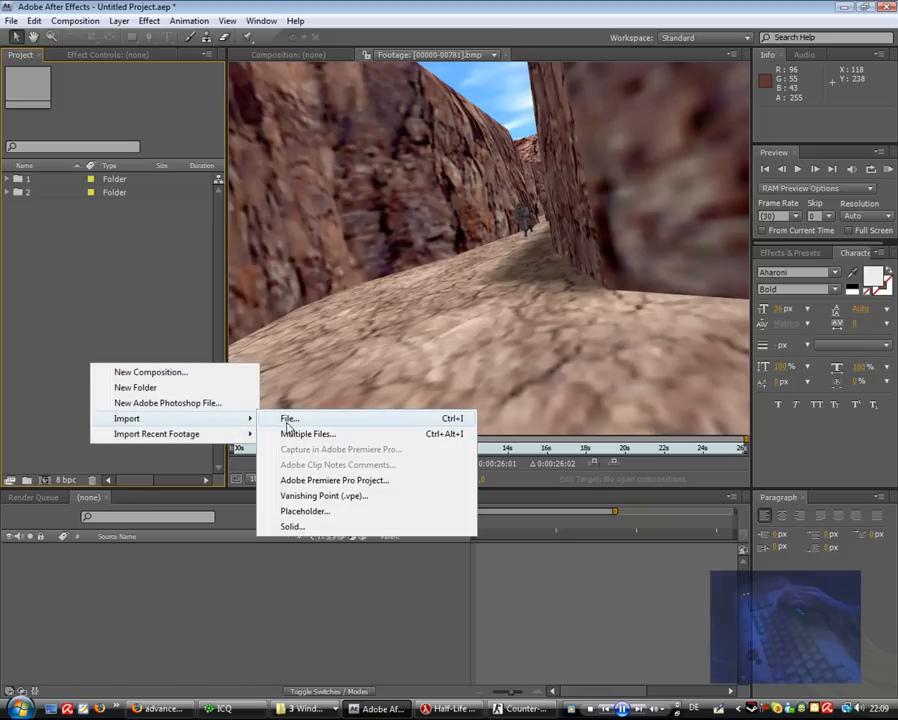
click(289, 418)
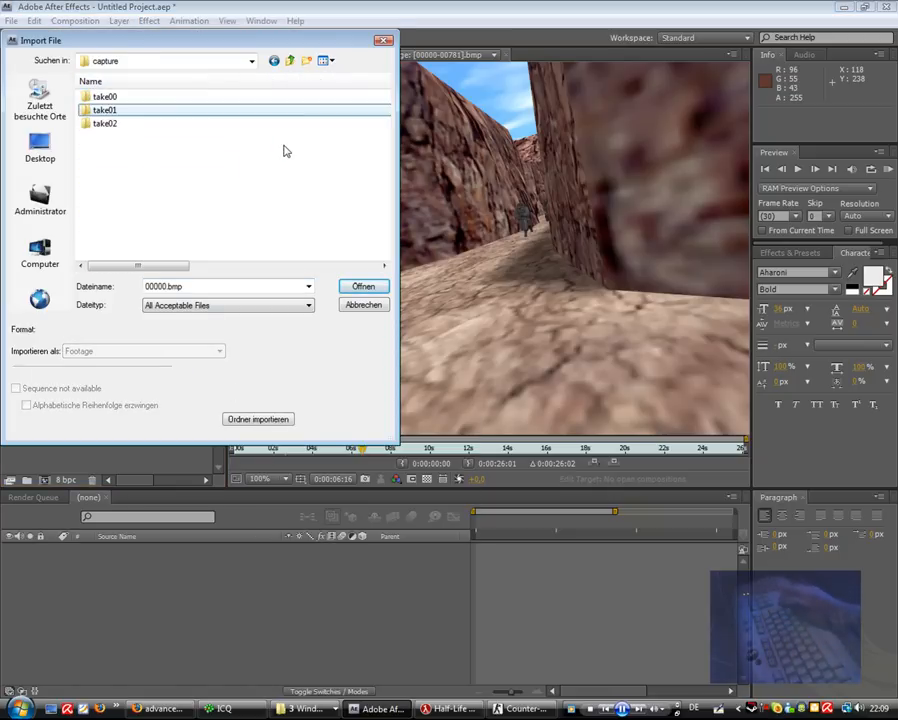
double_click(105, 96)
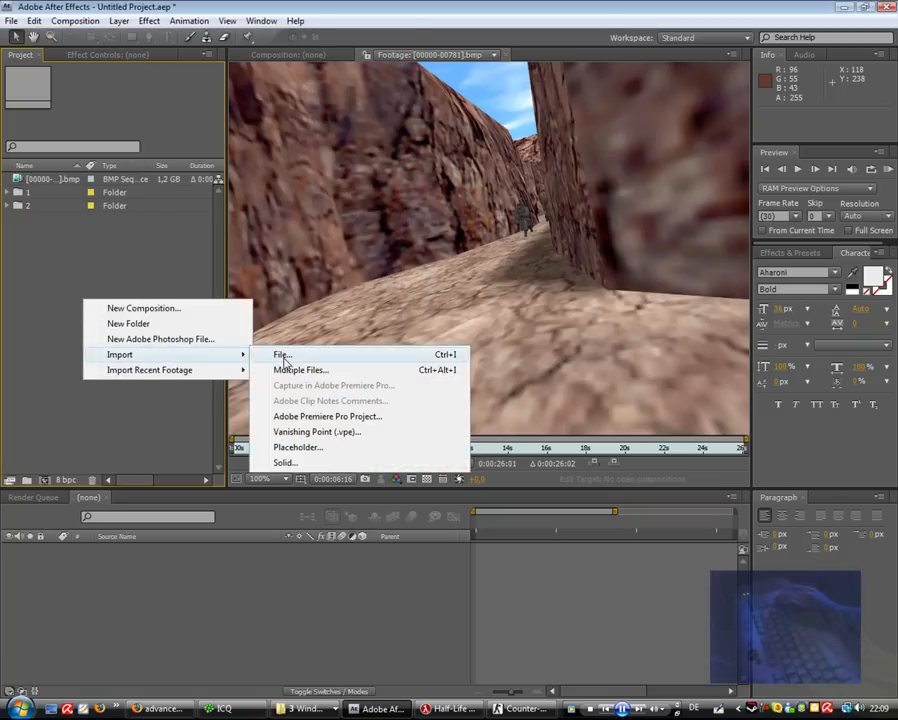
click(282, 355)
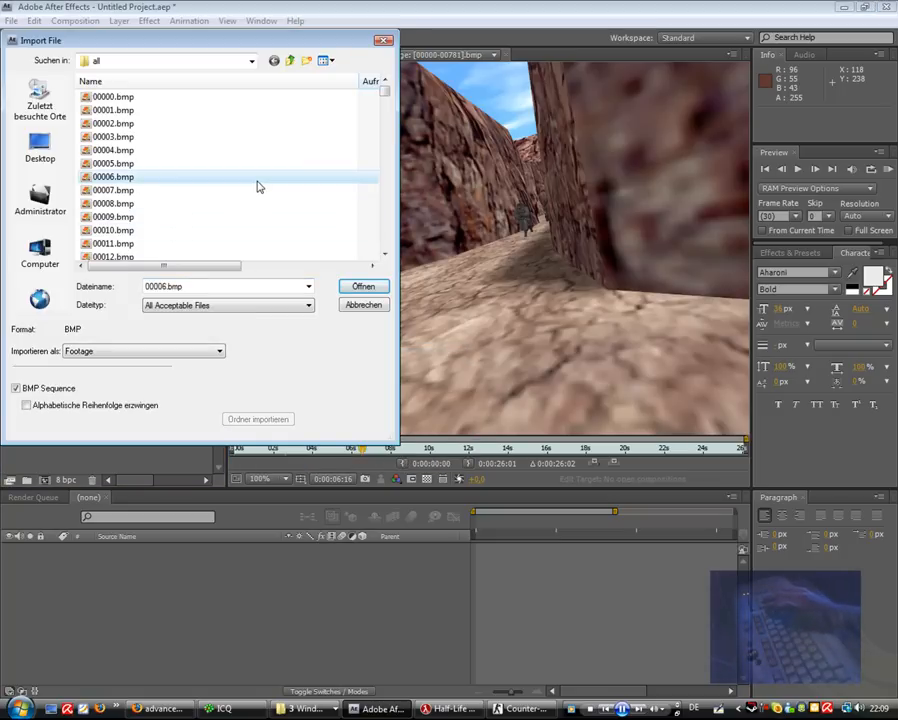
click(113, 96)
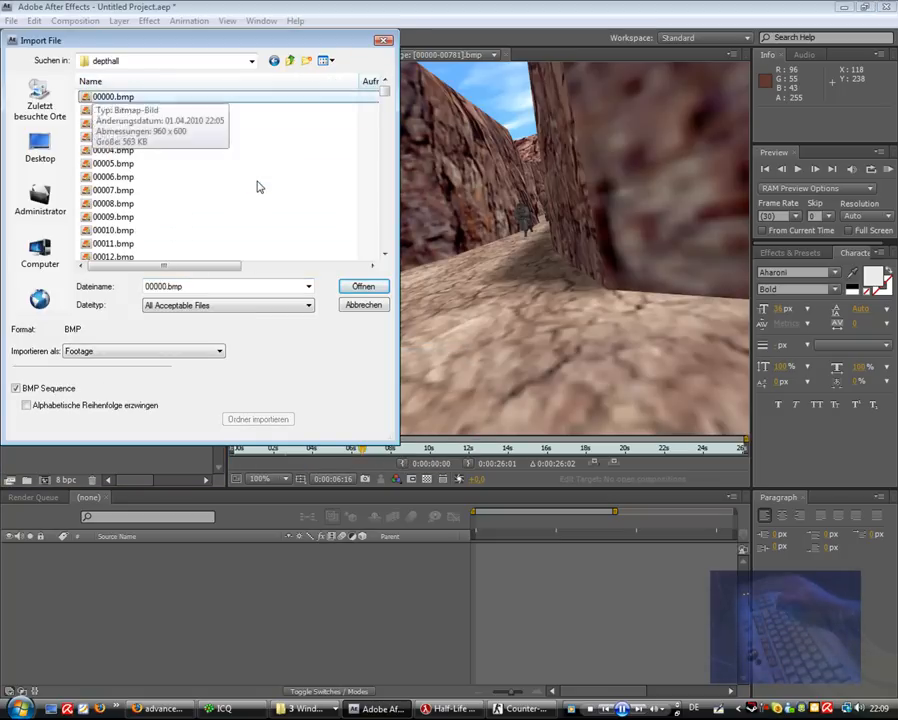
click(362, 286)
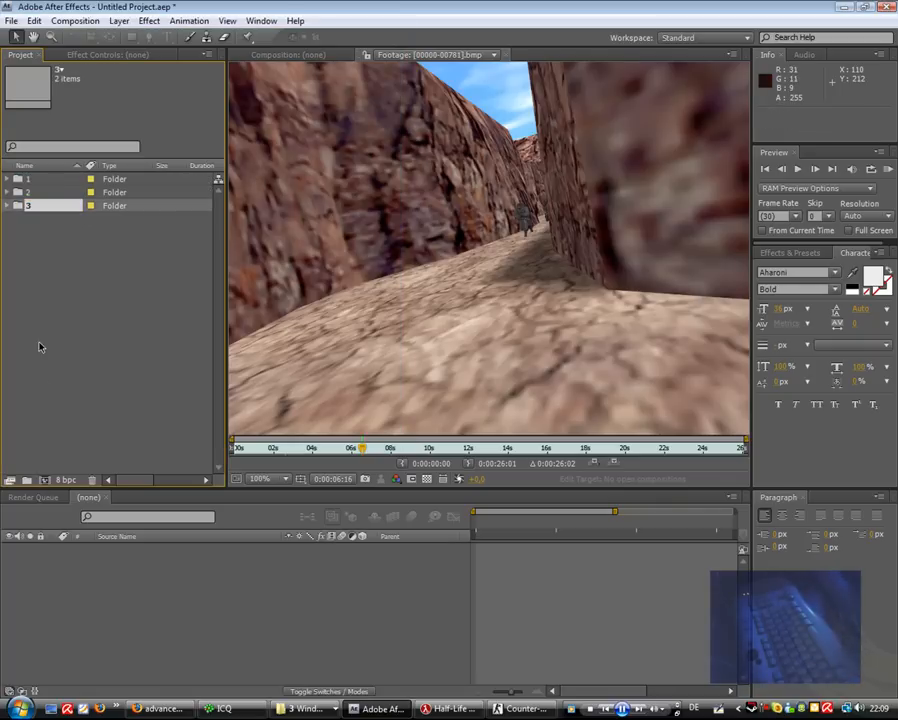
Build Comp, Comp 2 and Comp 3 from the BMP sequences in folders 1, 2 and 3
click(8, 179)
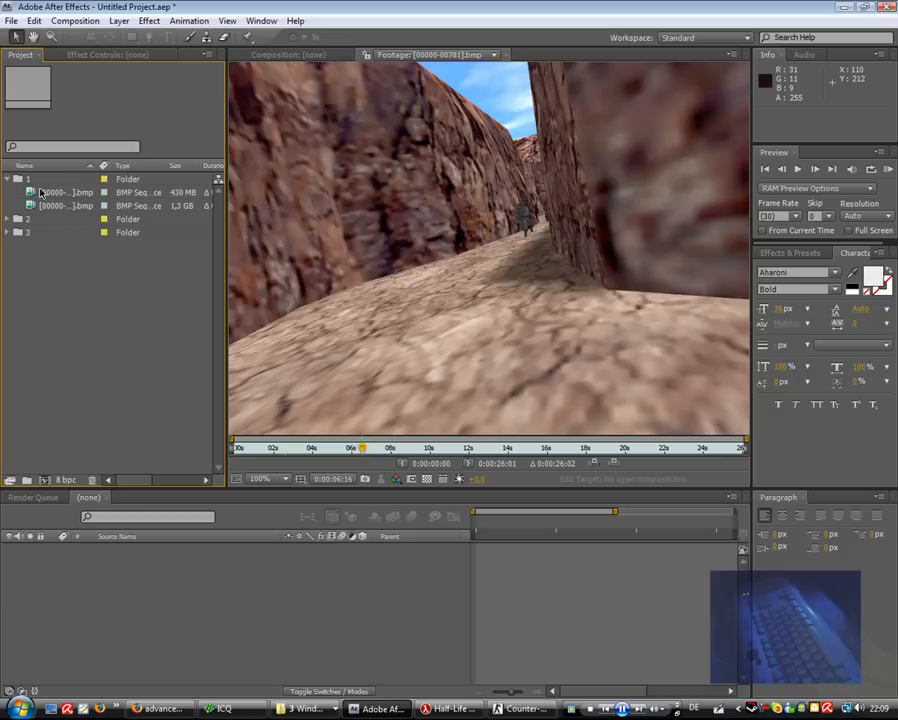
click(65, 205)
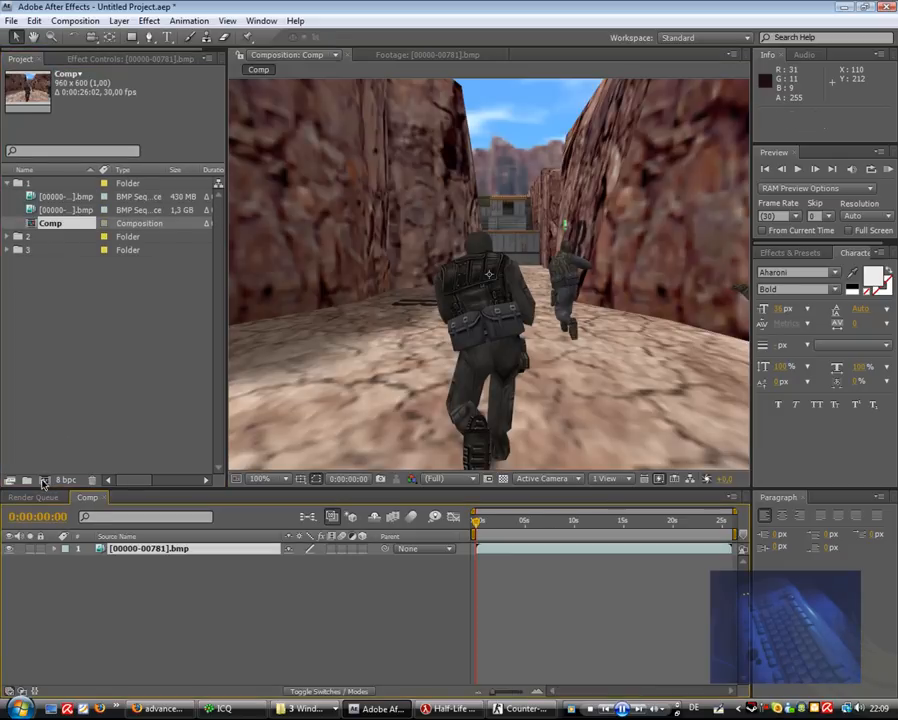
click(7, 236)
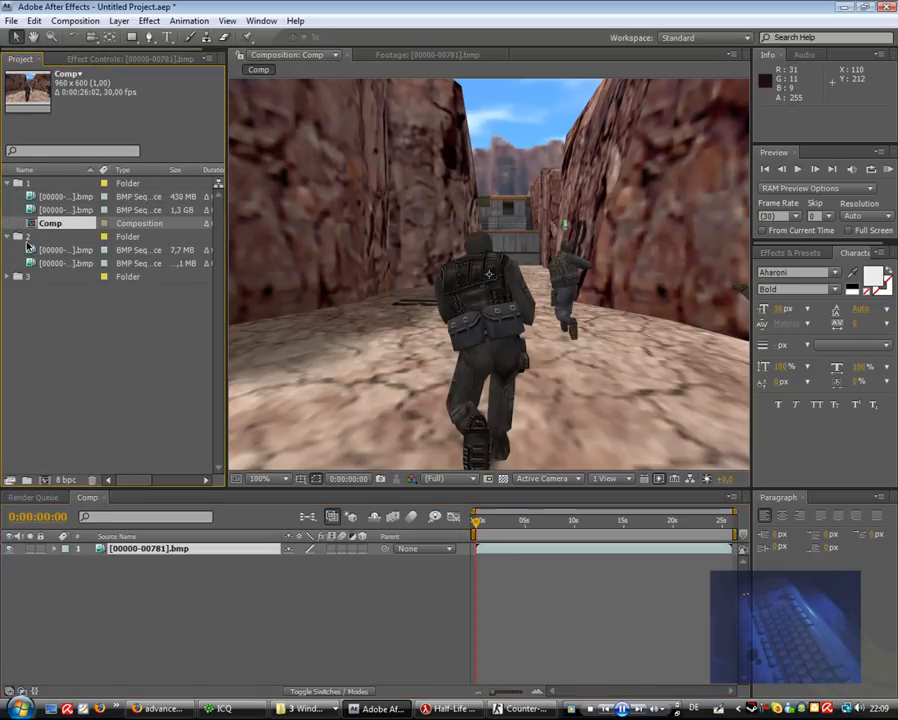
click(65, 263)
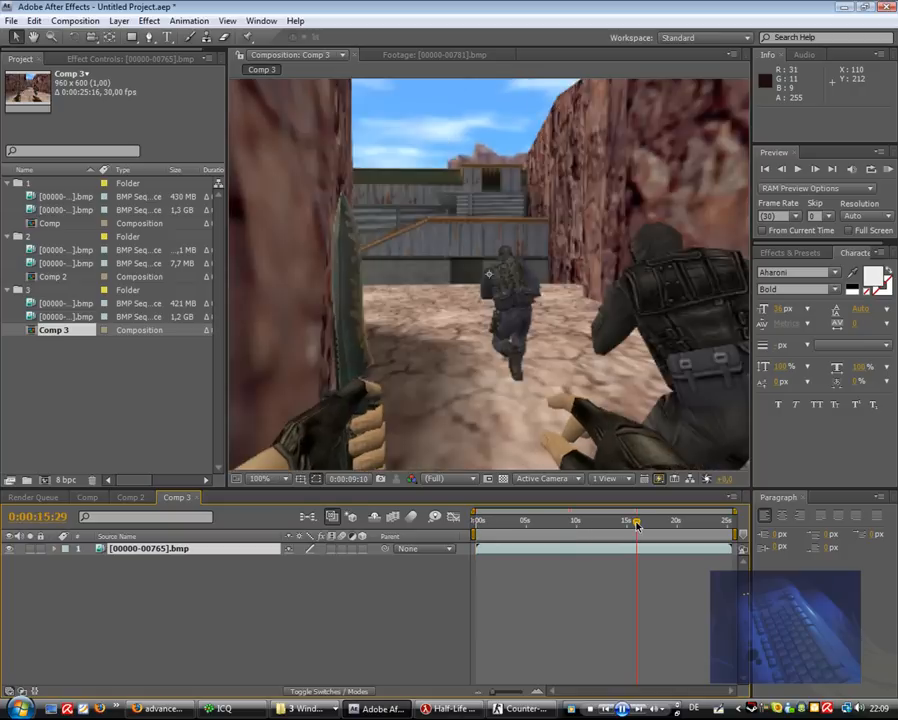
click(87, 497)
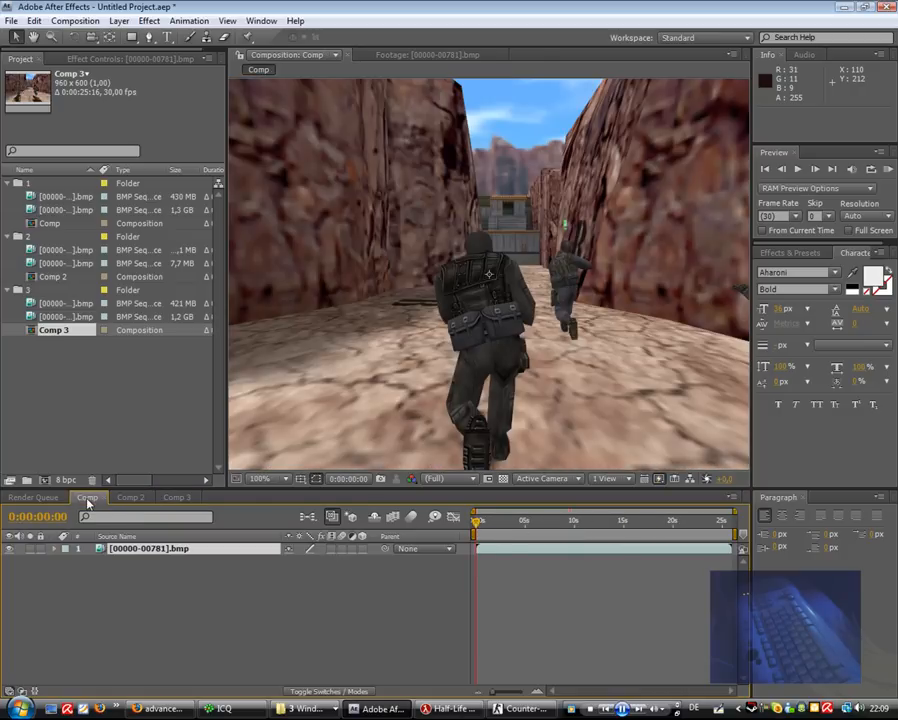
click(65, 196)
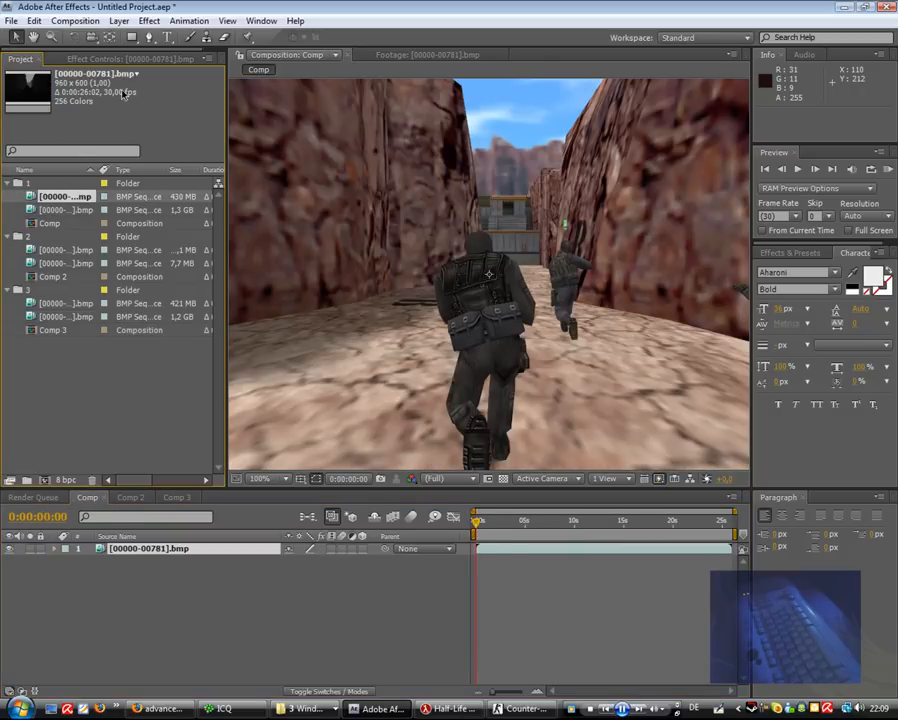
Interpret each game image sequence at an assumed 90 frames per second
right_click(65, 196)
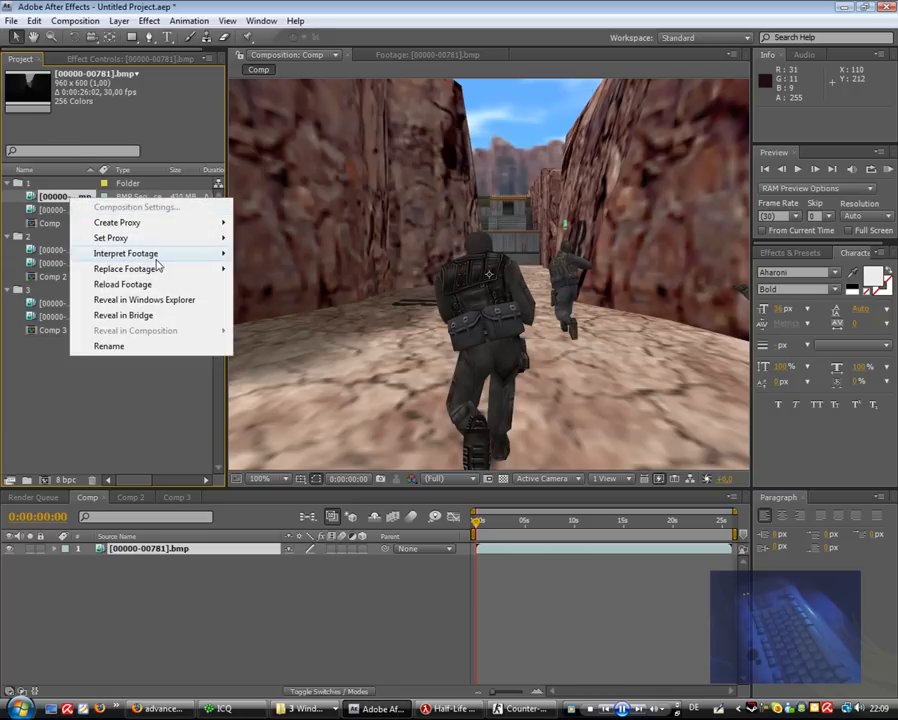
click(125, 253)
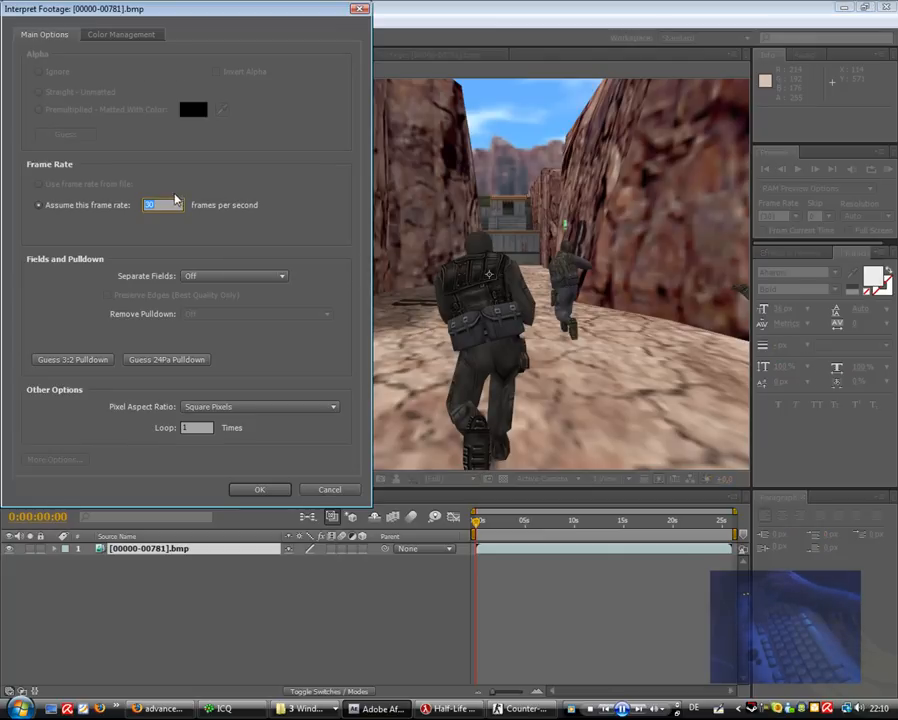
click(259, 489)
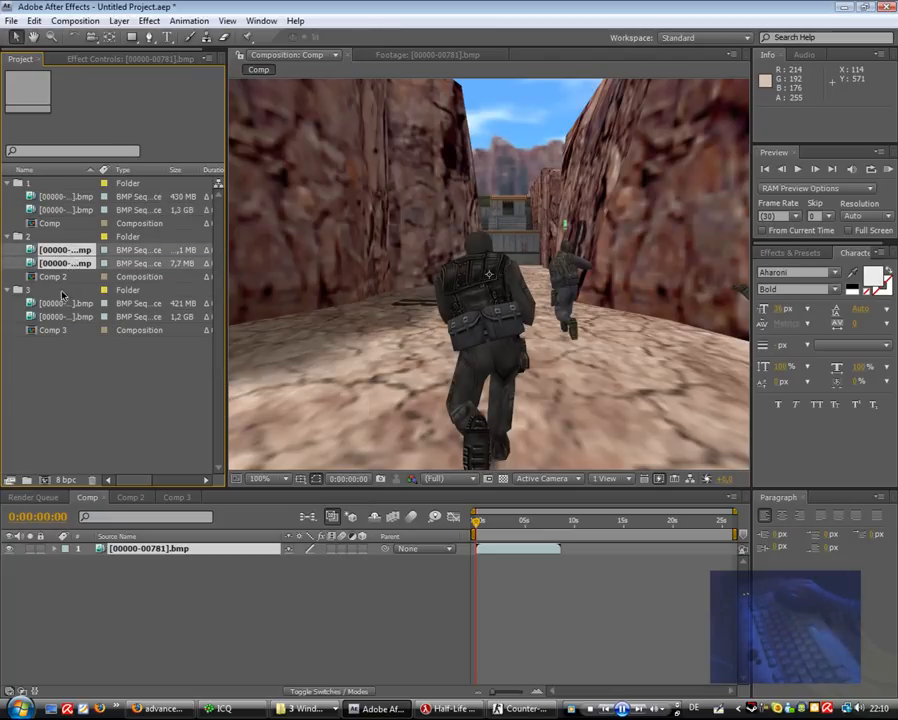
right_click(65, 249)
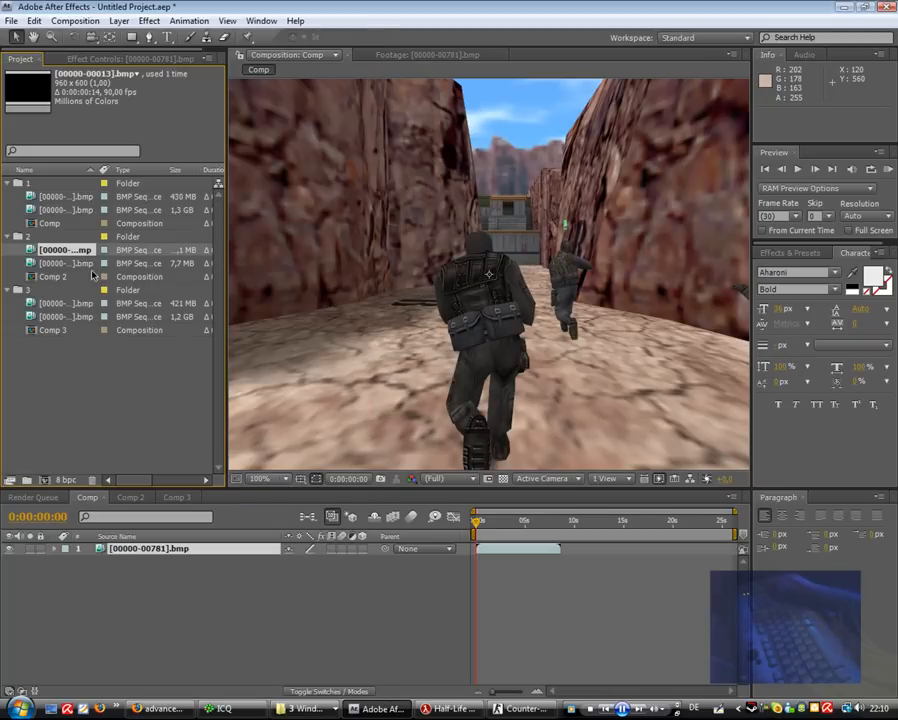
right_click(65, 263)
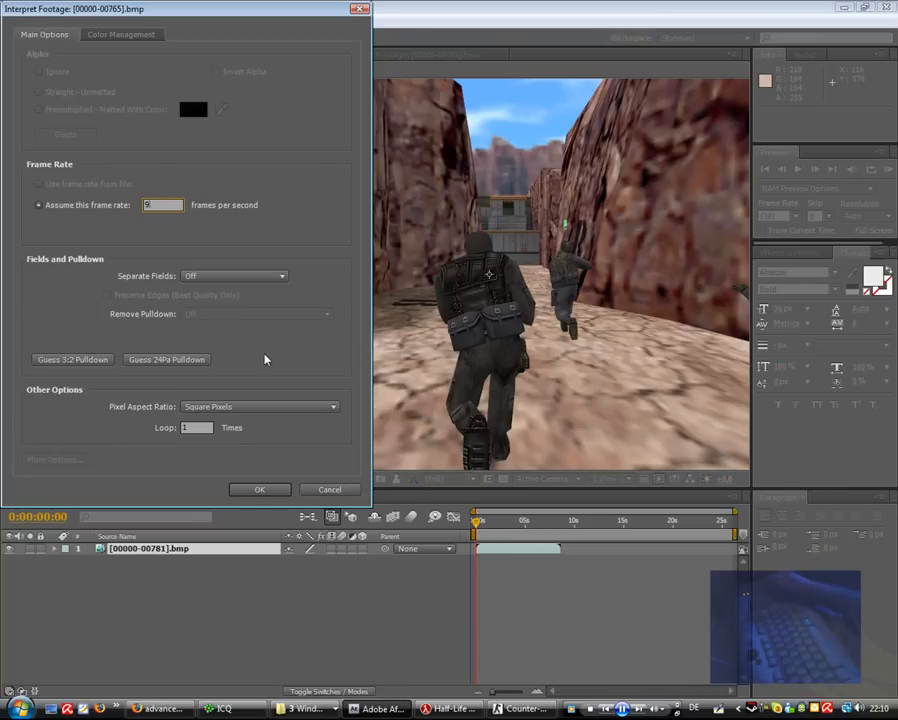
click(259, 489)
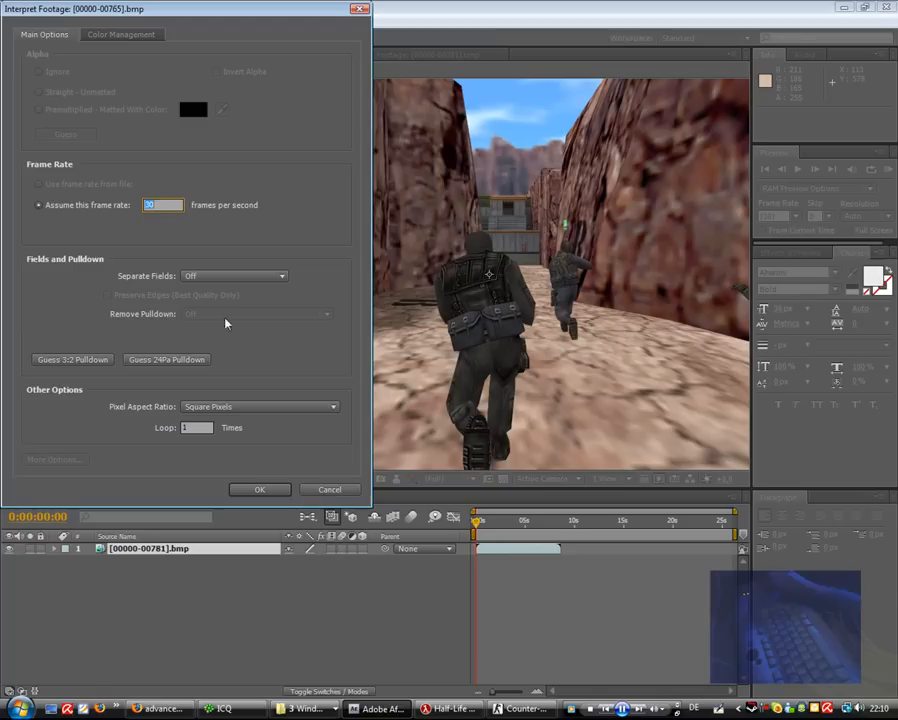
click(259, 489)
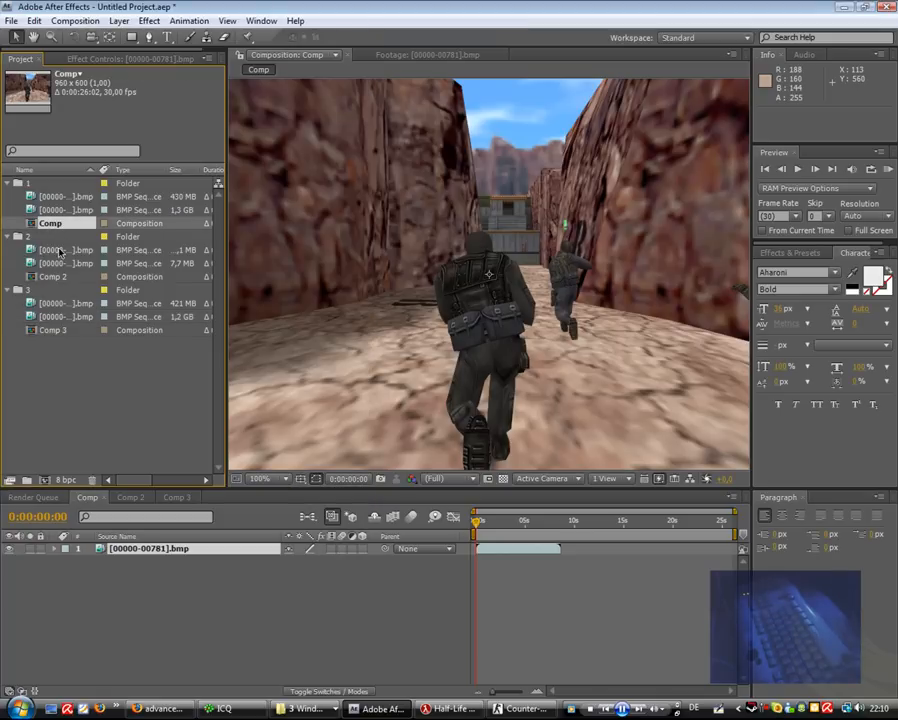
Delete the three compositions and confirm the deletion
key(Delete)
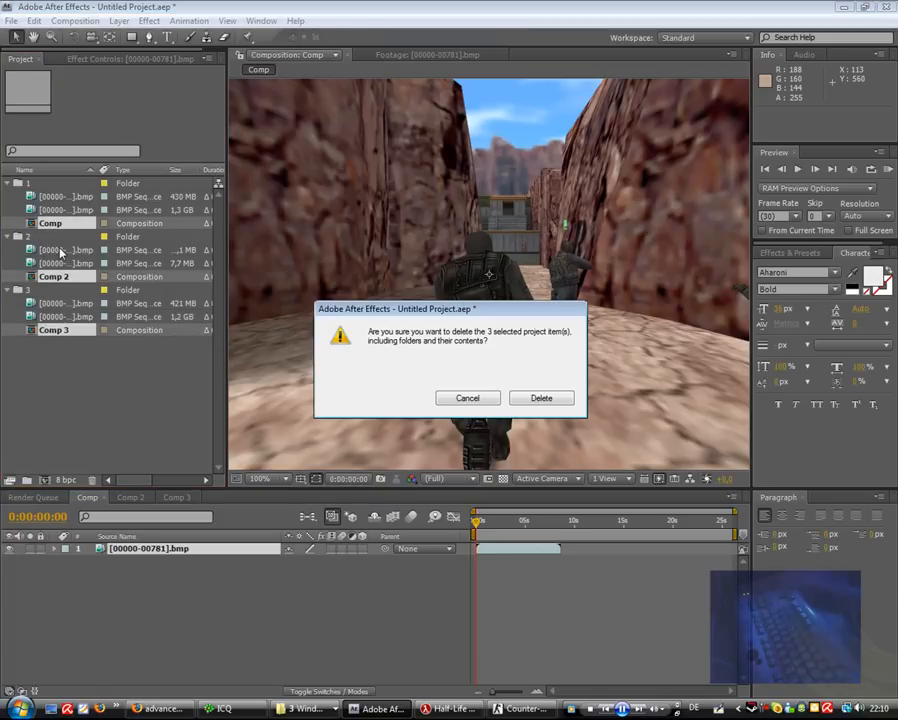
click(540, 398)
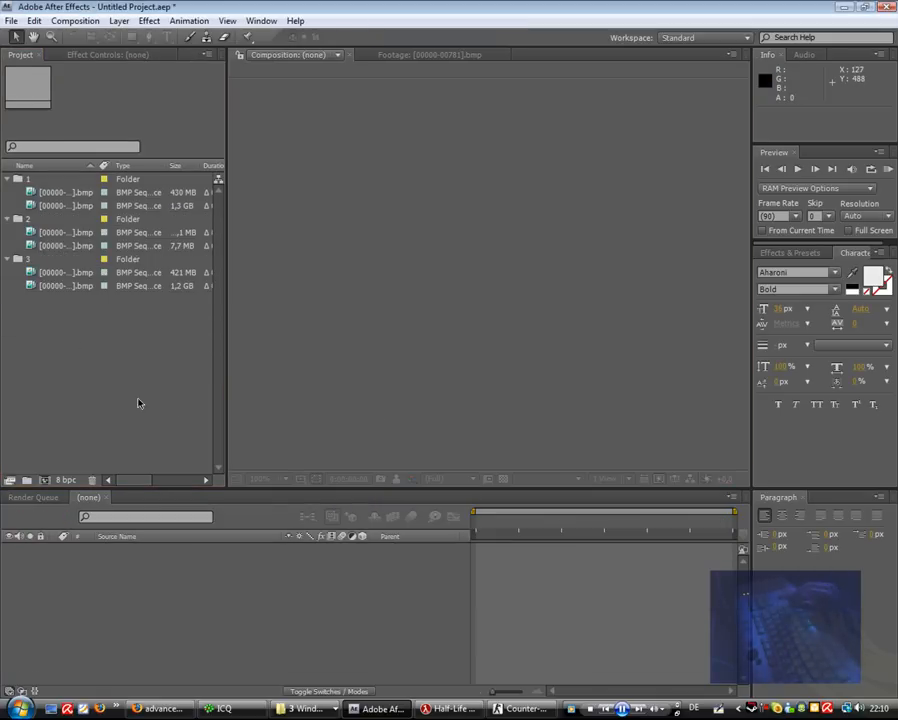
click(65, 205)
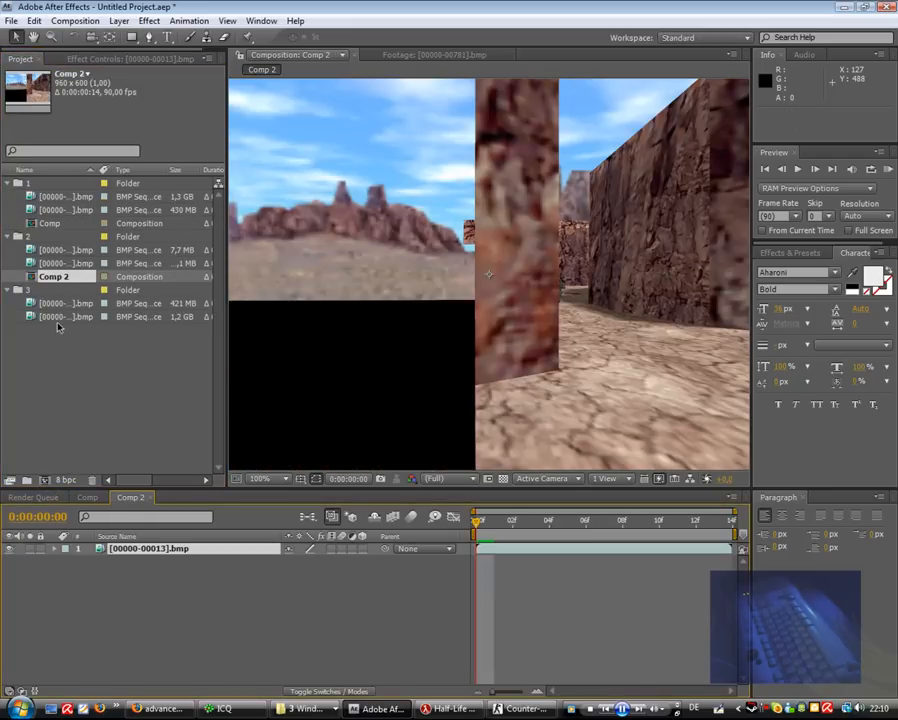
Rebuild Comp 3 from folder 3's footage and scrub through the first Comp's 90 fps clip
double_click(53, 330)
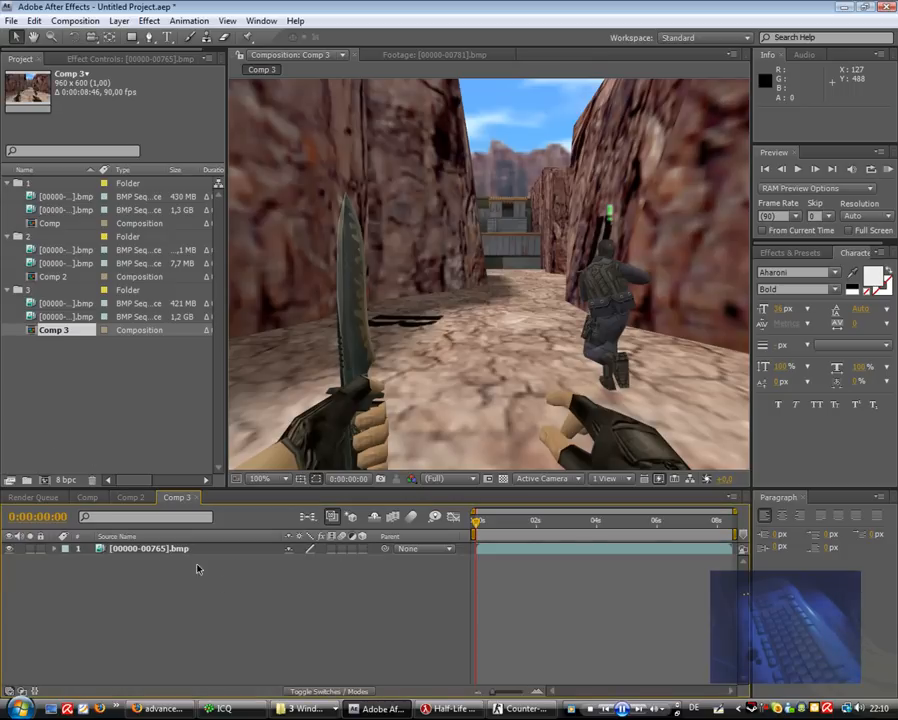
click(87, 497)
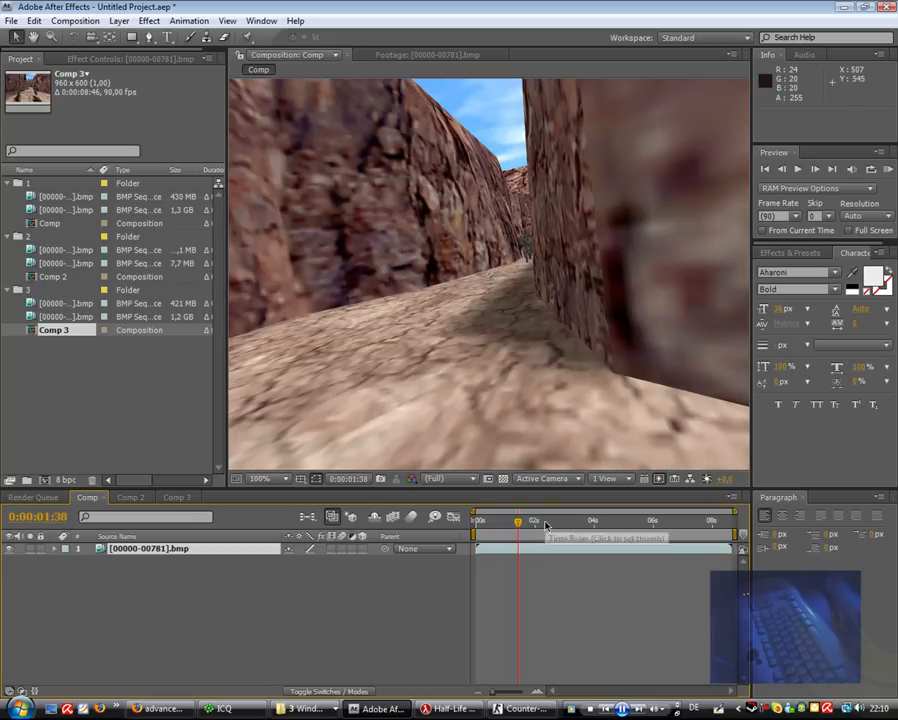
drag(518, 520, 608, 520)
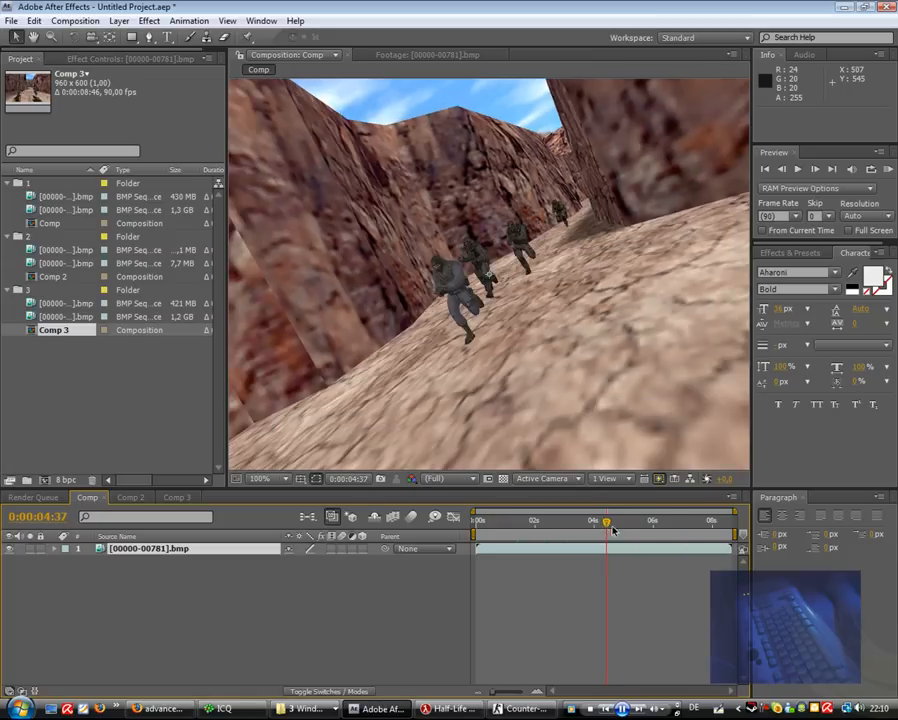
drag(607, 524, 680, 524)
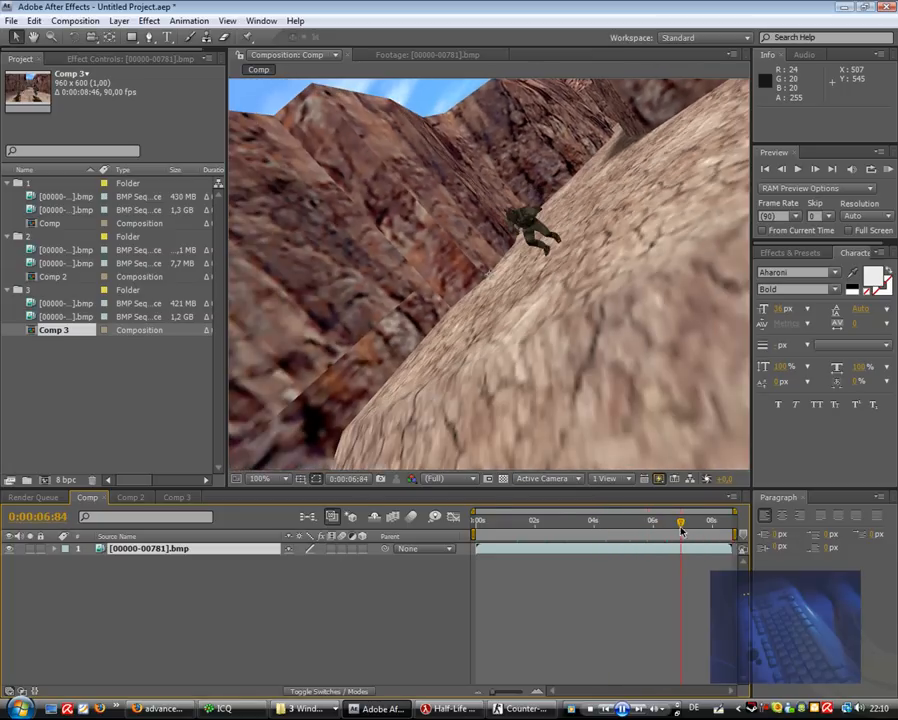
mouse_move(433, 293)
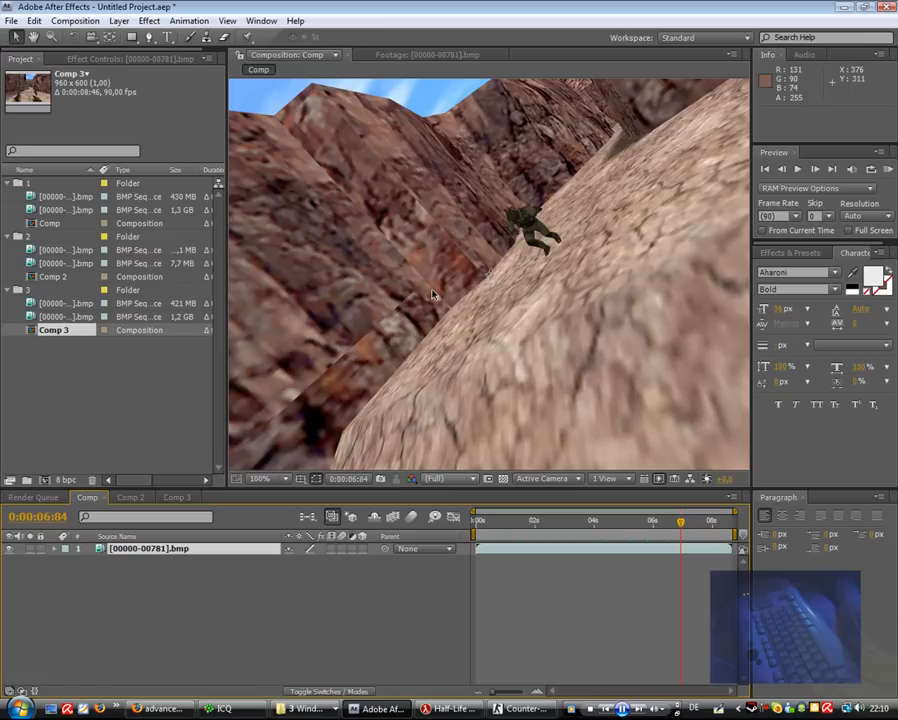
mouse_move(433, 291)
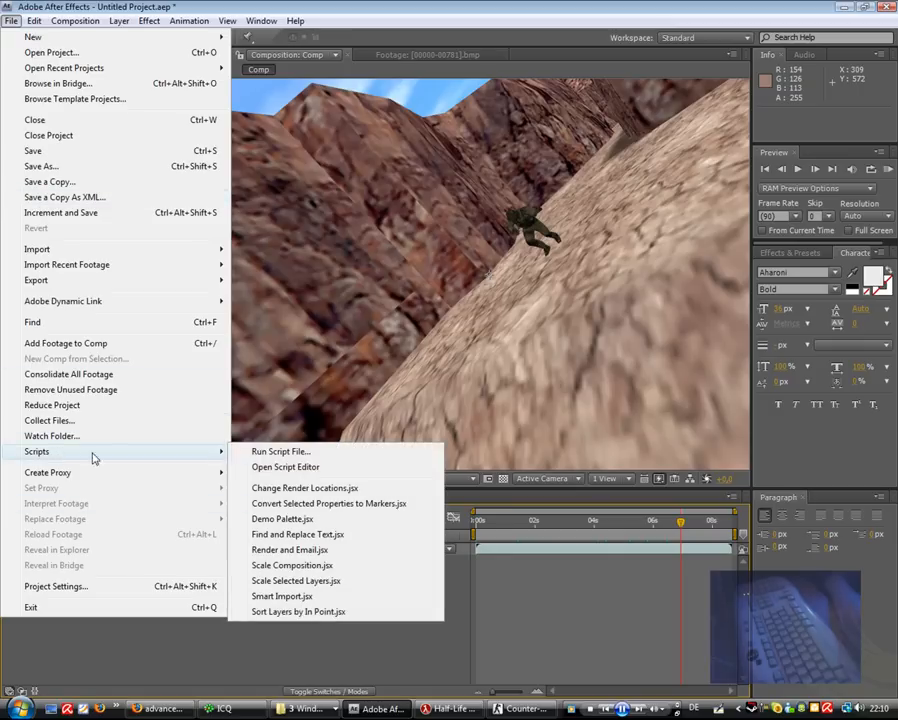
Run the script HLAE_BVH_2_AE Cam_center14.jsx from the Adobe Scripts folder
click(281, 451)
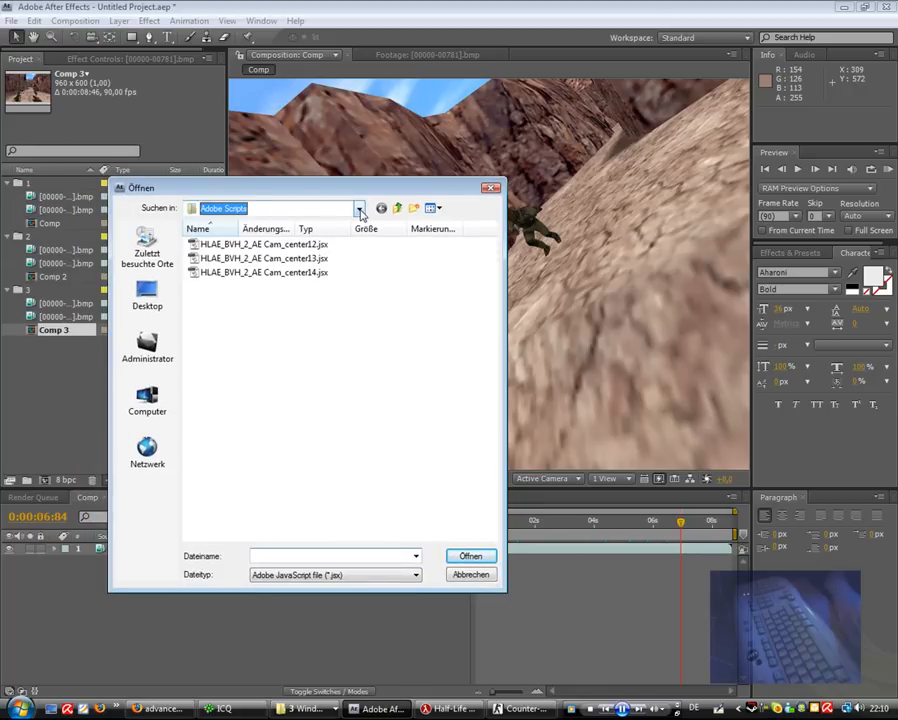
click(358, 208)
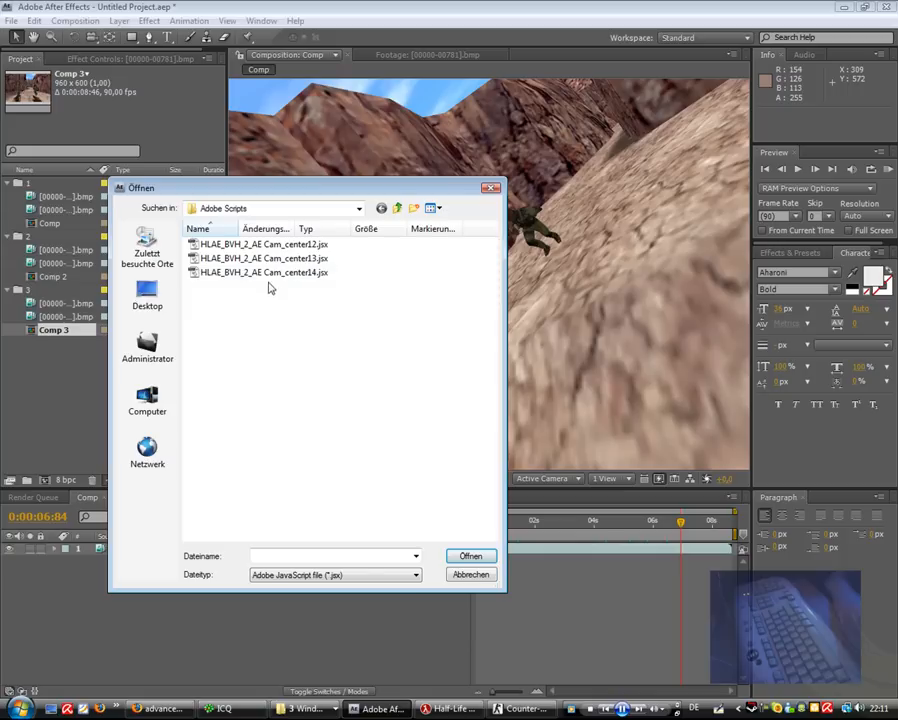
click(263, 272)
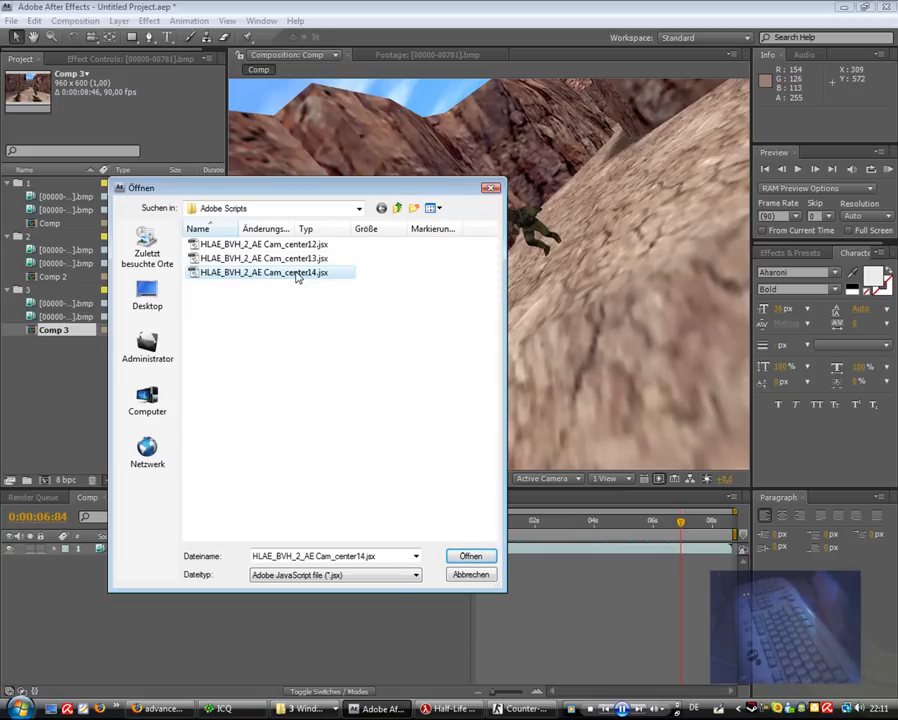
click(469, 556)
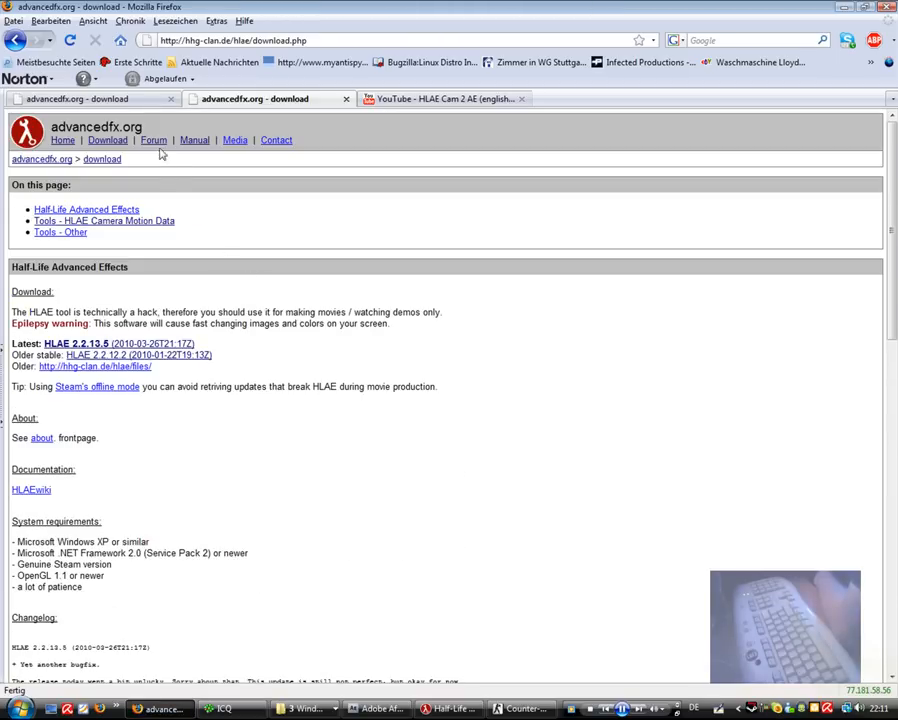
Scroll the advancedfx.org download page down to Tools - HLAE Camera Motion Data
scroll(down, 3)
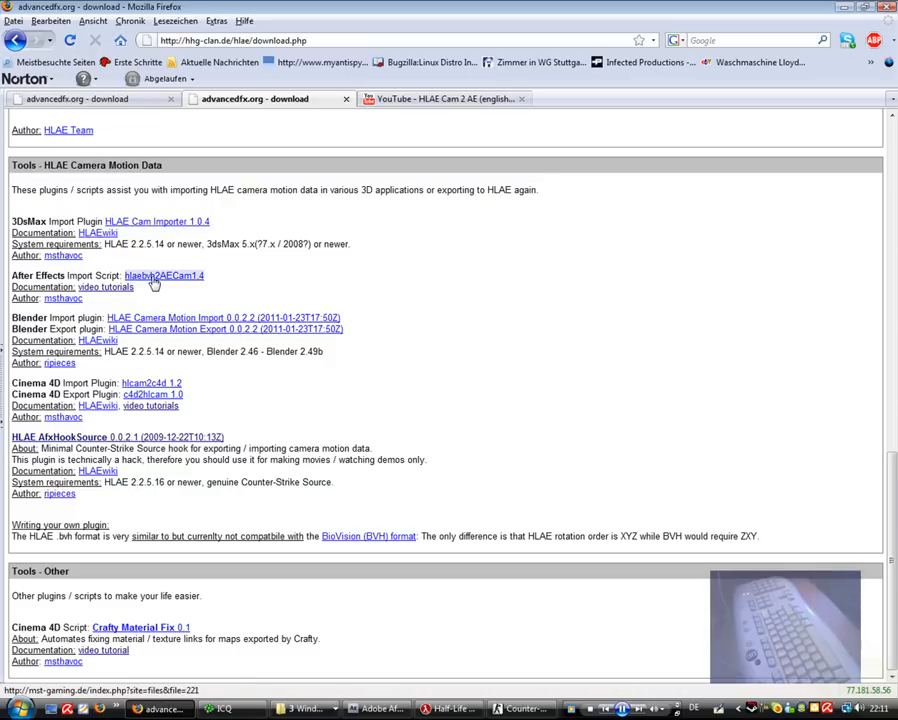
mouse_move(450, 709)
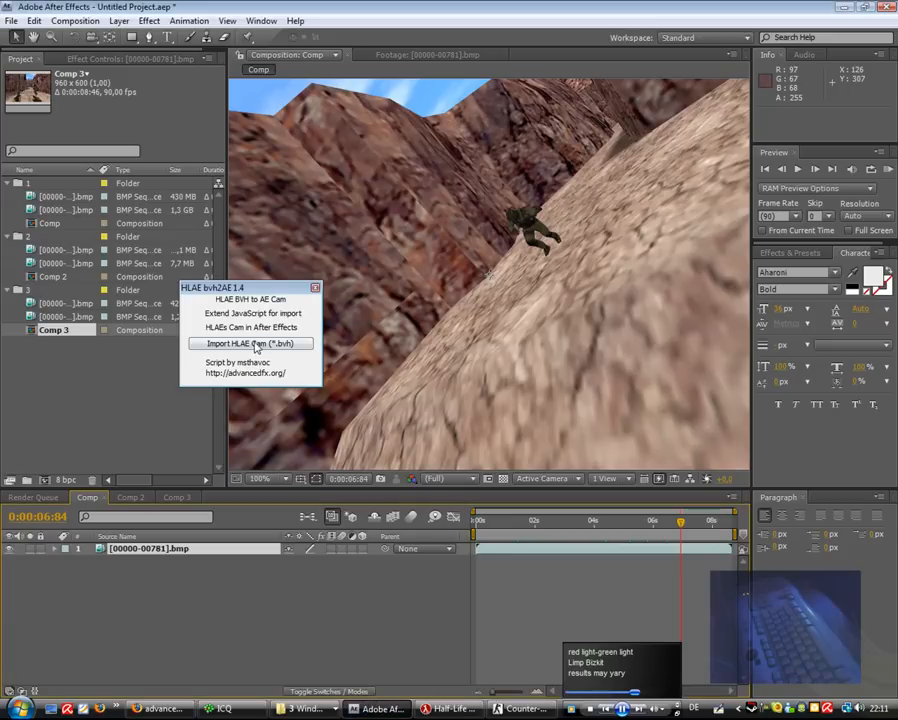
Import take00/motion.bvh via bvh2AE, creating the HLAECAM File Import camera and two nulls
click(250, 343)
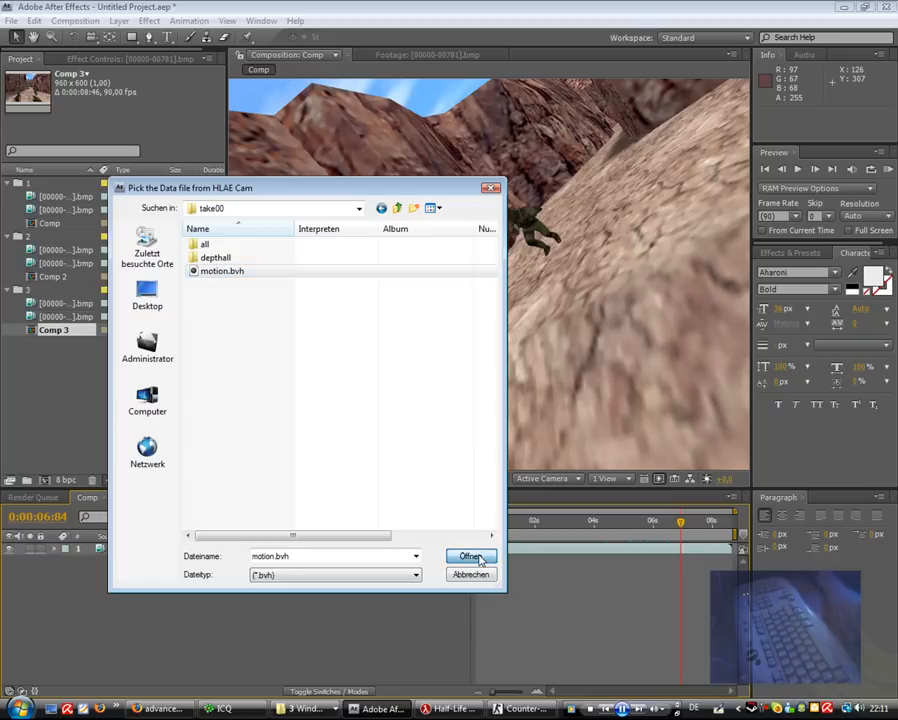
click(470, 556)
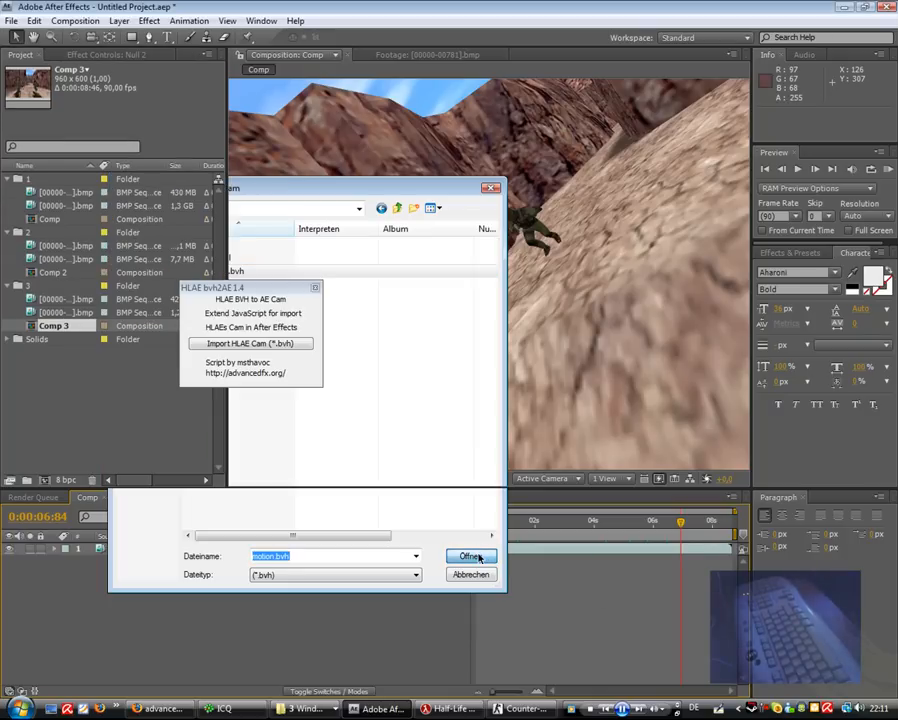
click(470, 556)
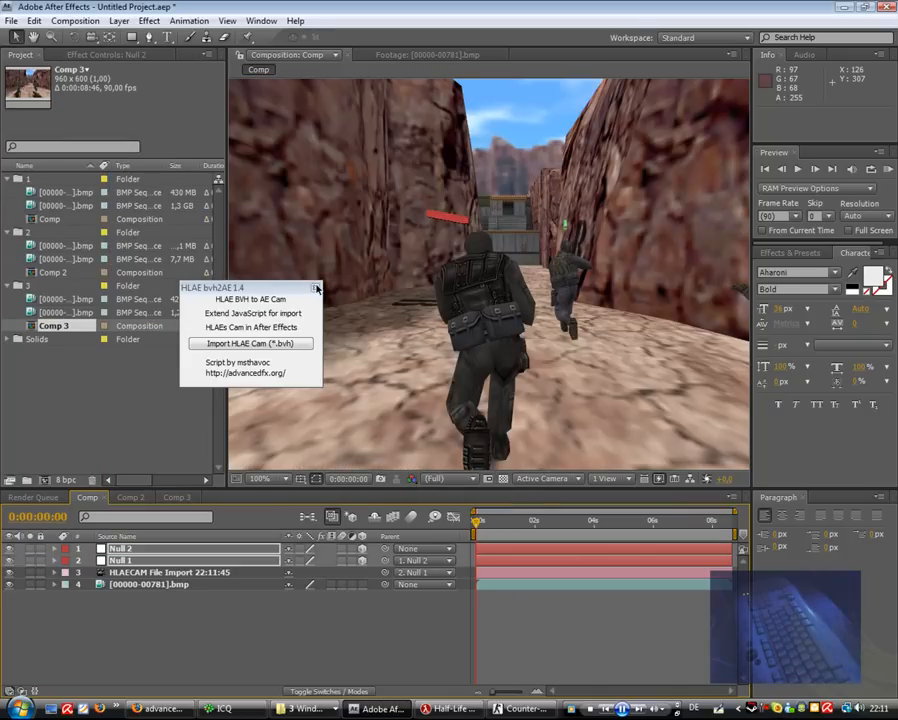
mouse_move(434, 217)
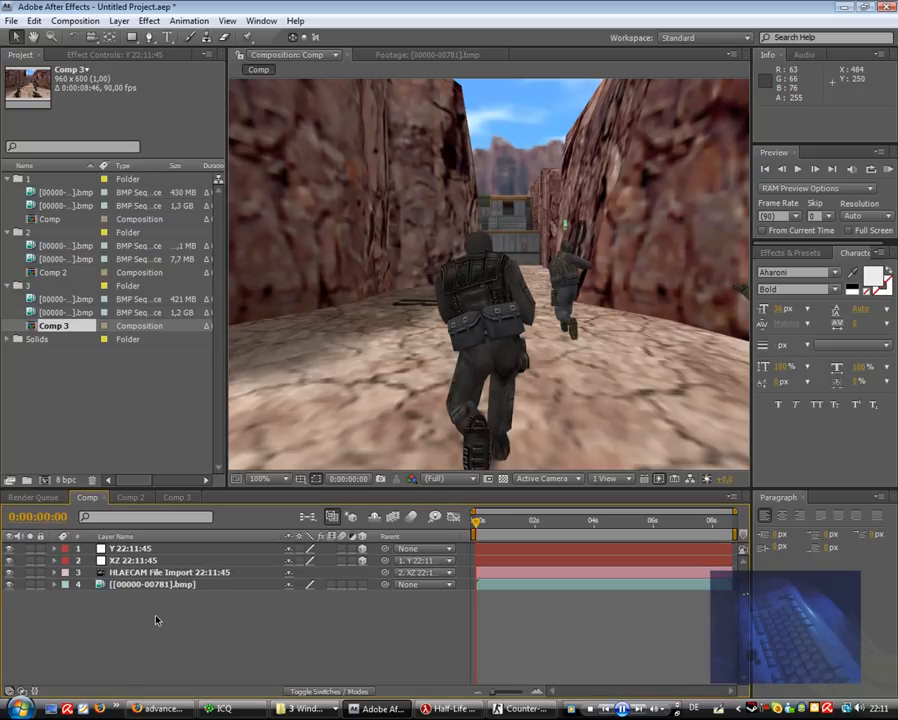
click(128, 548)
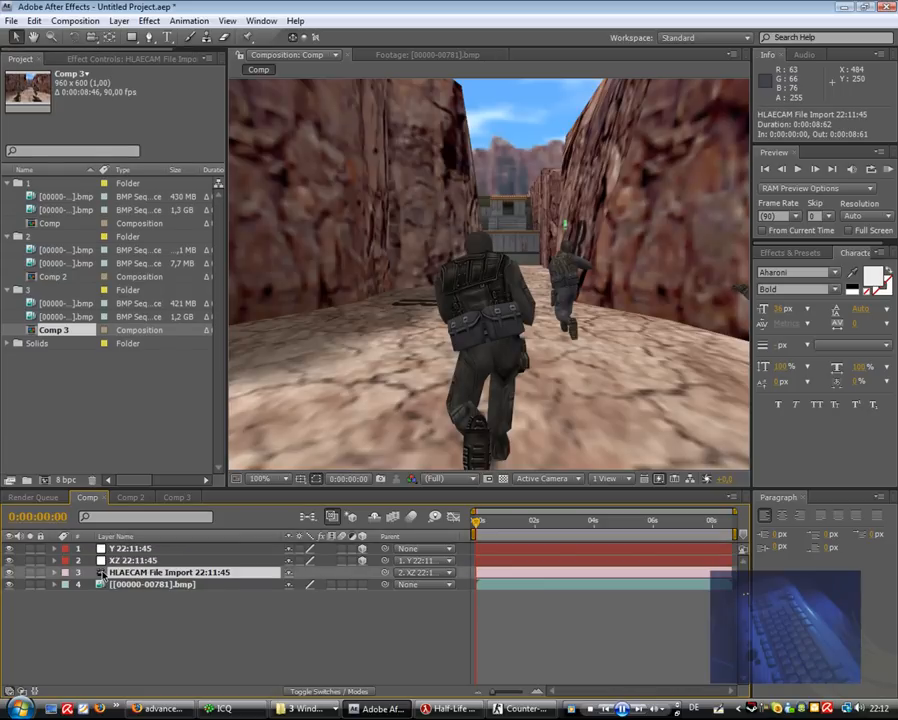
Set the HLAECAM File Import camera's Angle of View to the in-game FOV
double_click(160, 572)
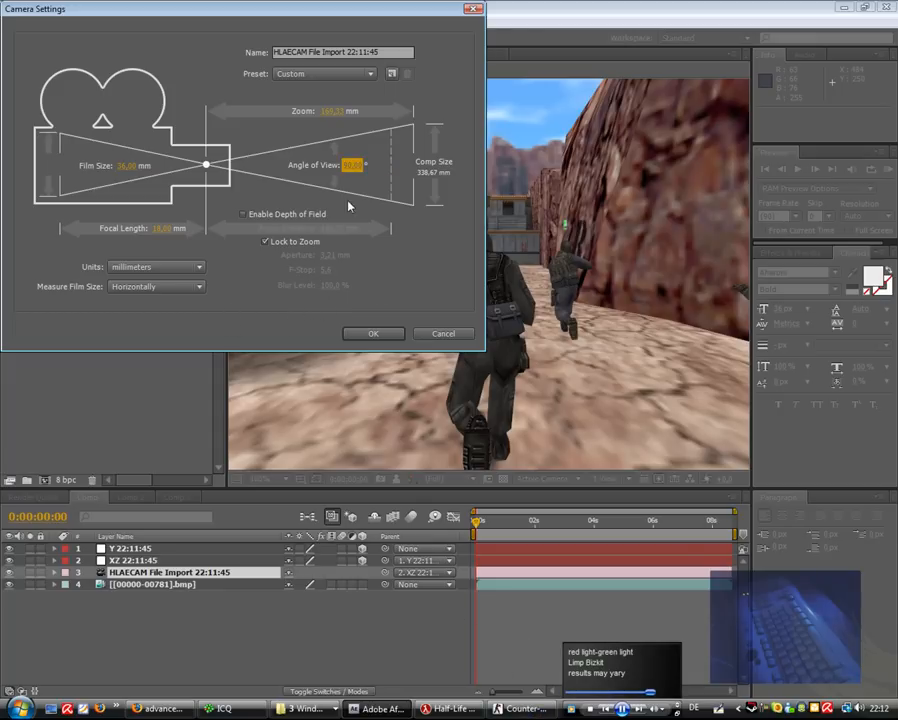
click(373, 333)
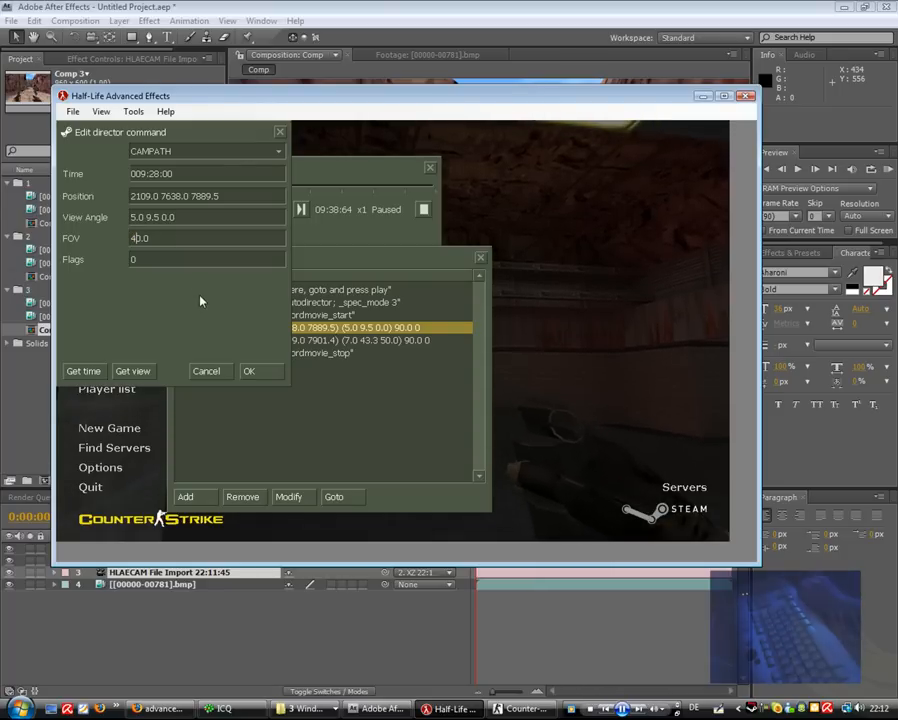
click(249, 371)
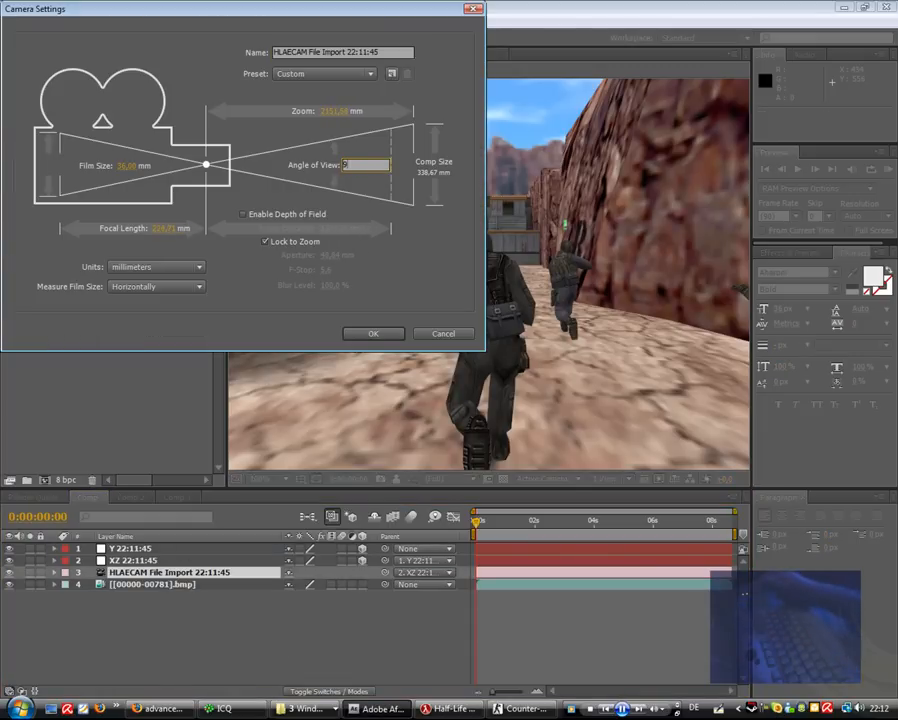
click(373, 333)
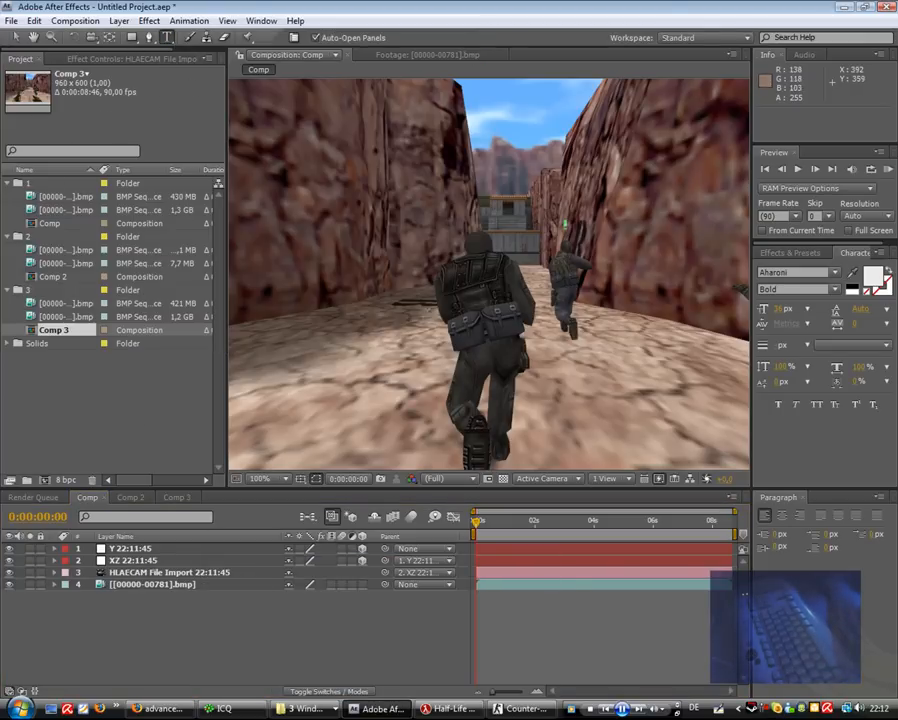
mouse_move(393, 285)
text(advancedfx.org)
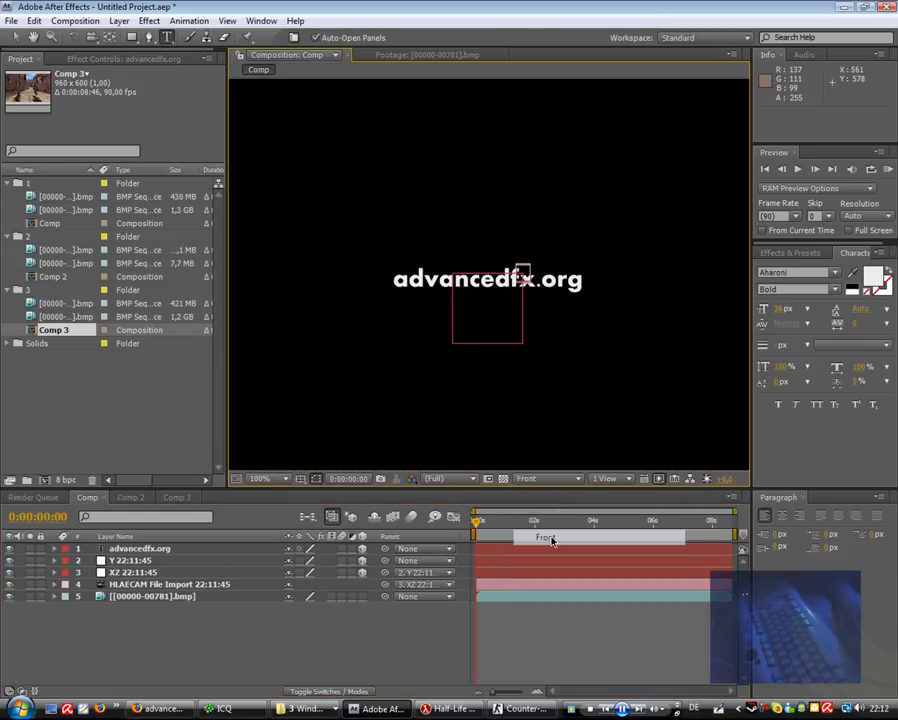
Create the 'advancedfx.org' text layer and view the scene from the Left
click(264, 478)
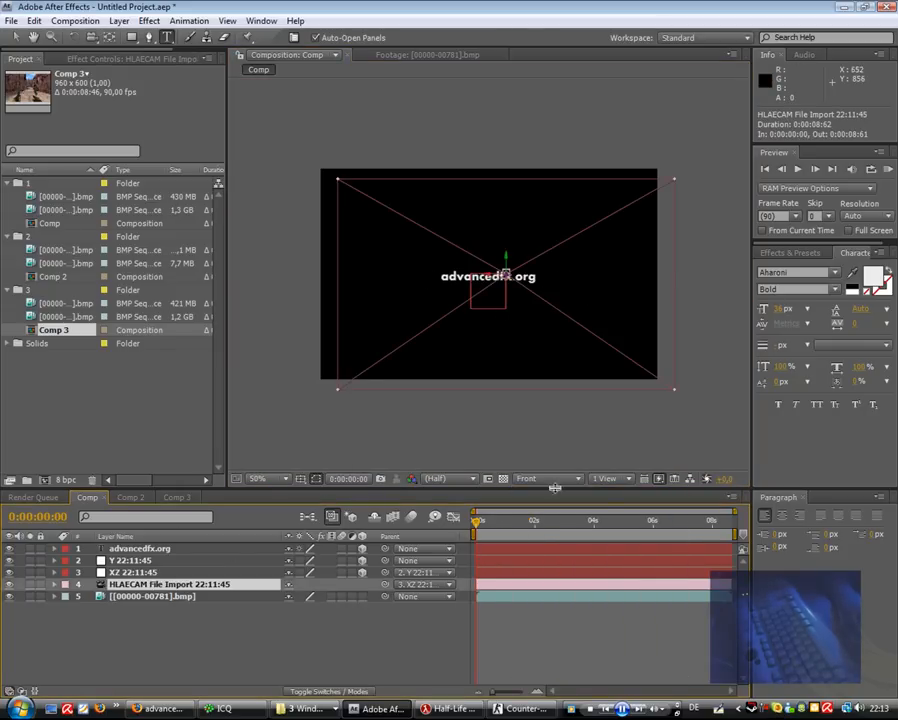
click(545, 478)
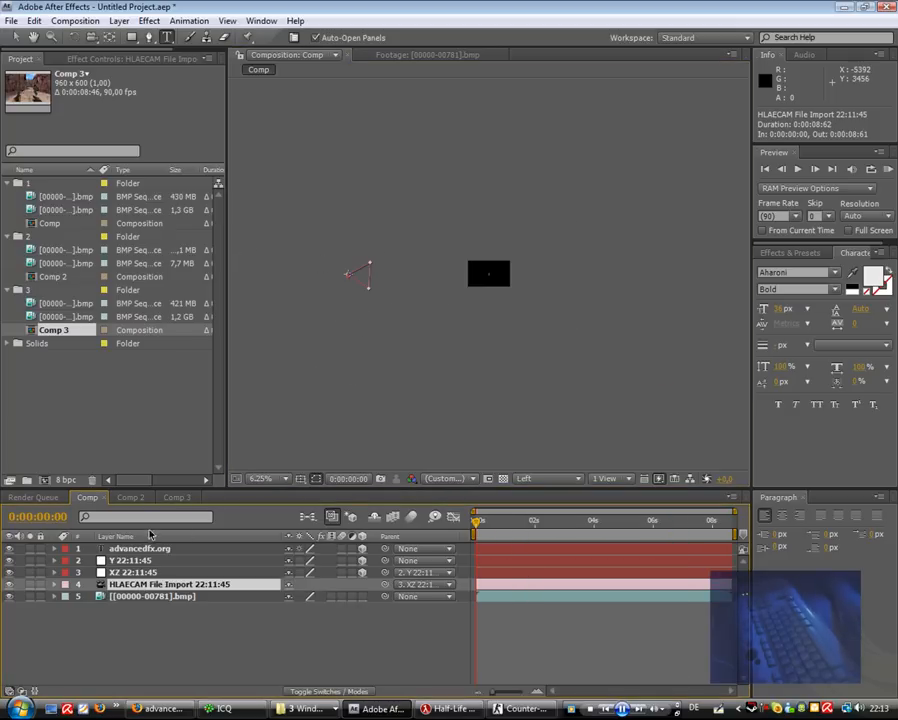
click(140, 548)
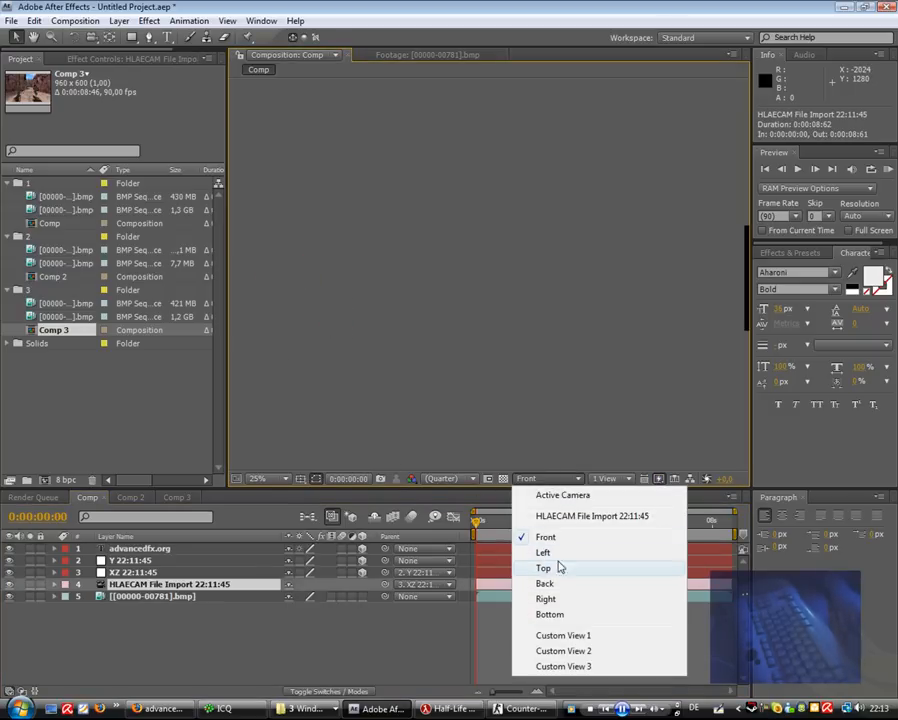
Switch the 3D view to Top, then to the HLAECAM File Import camera
click(543, 568)
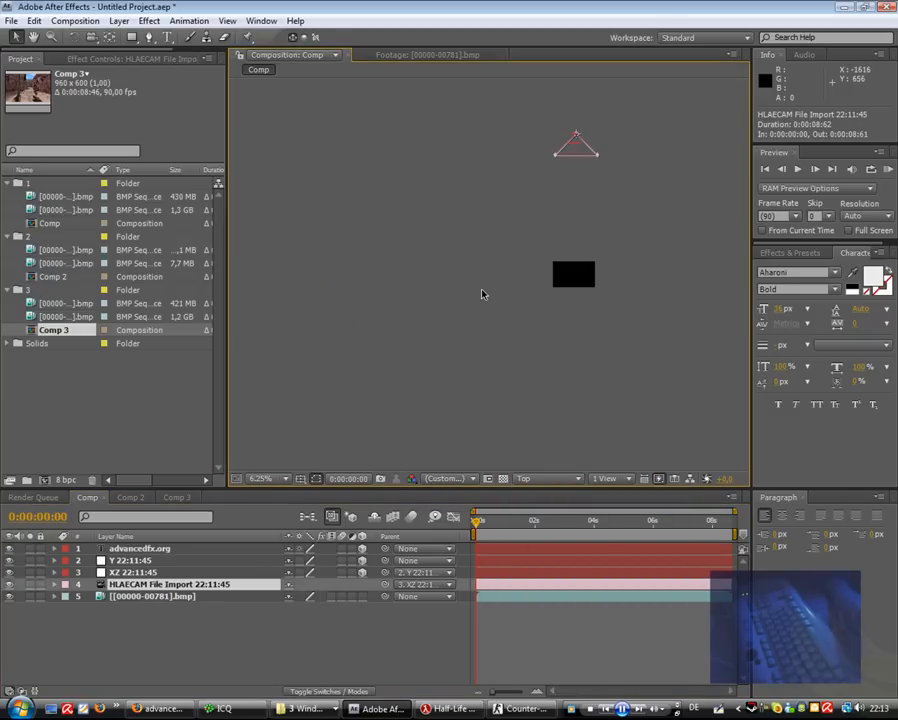
click(547, 478)
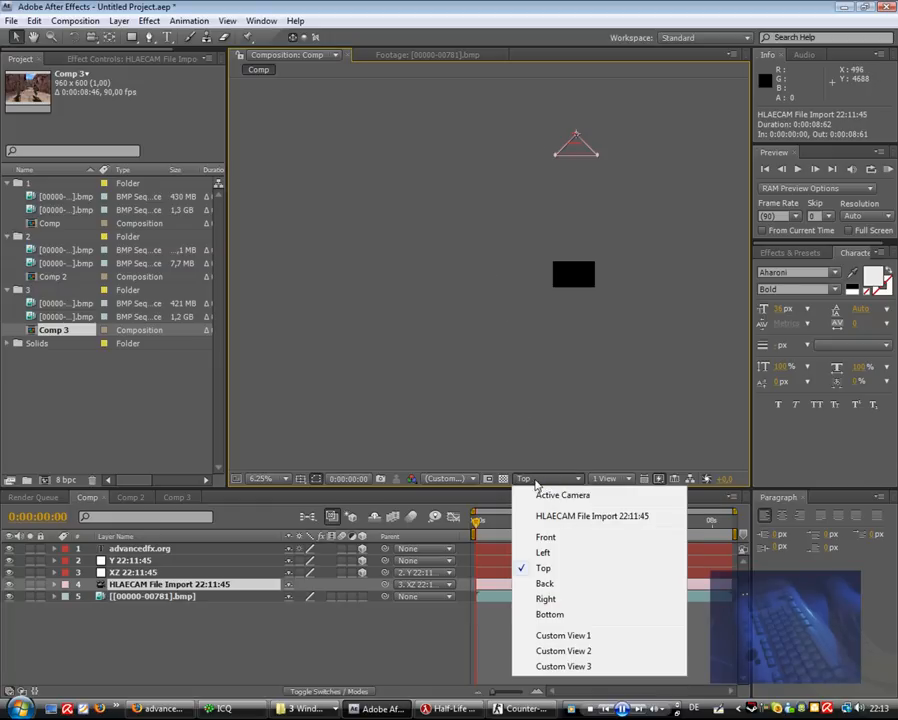
mouse_move(591, 516)
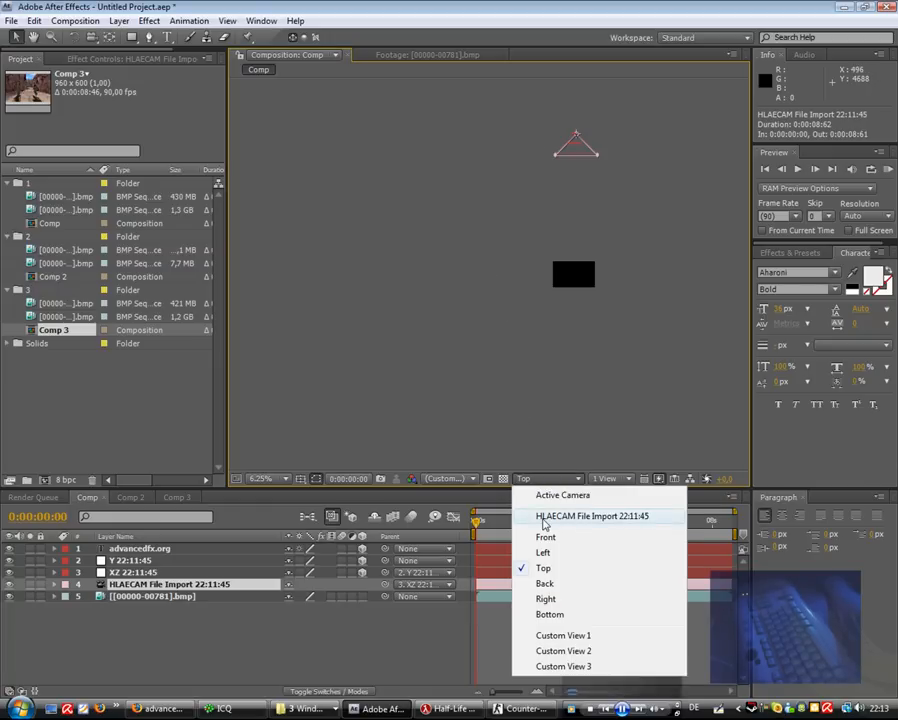
click(591, 516)
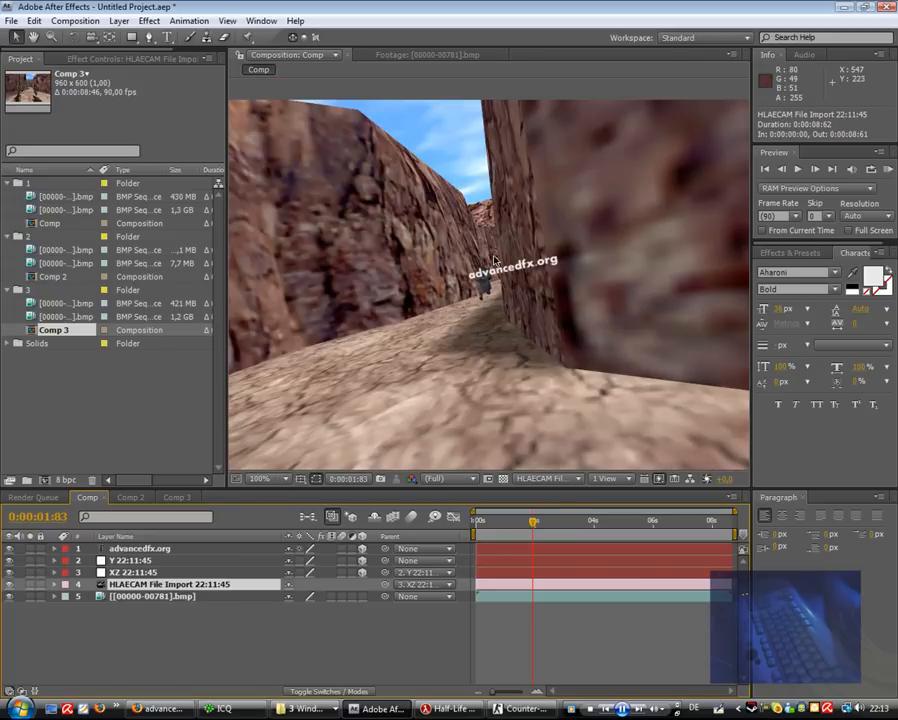
Orient the text to 0,270,0, drag it onto the left wall, and scrub to check
click(262, 478)
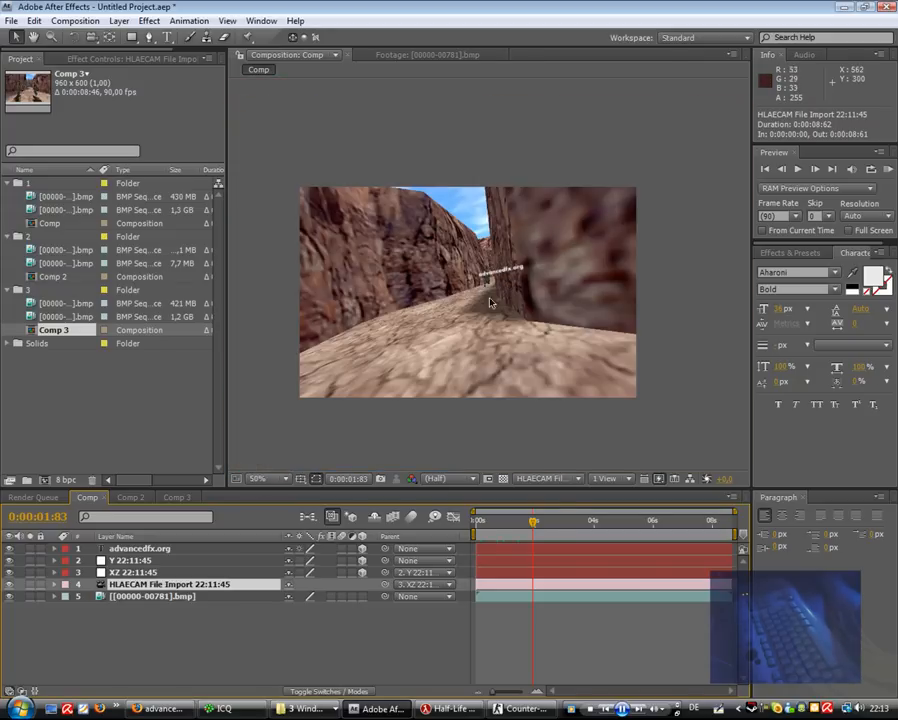
click(140, 548)
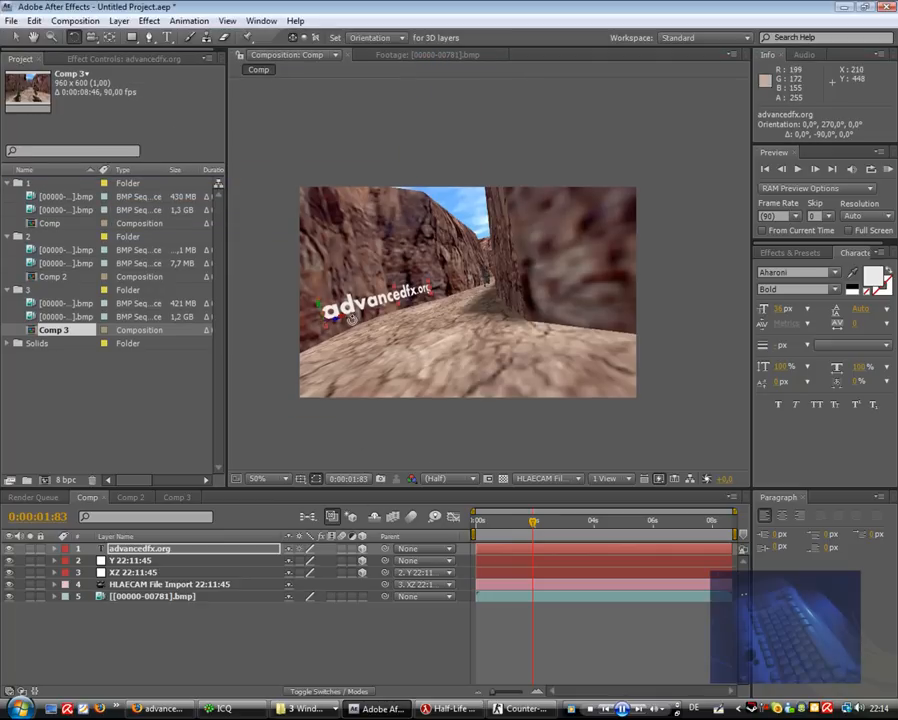
drag(533, 520, 571, 520)
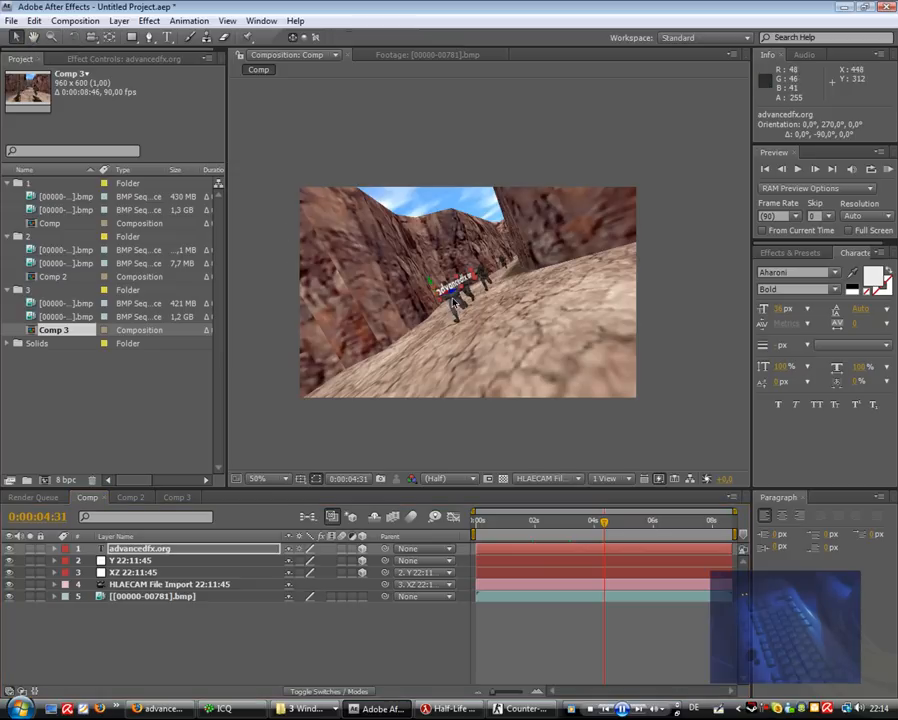
mouse_move(449, 298)
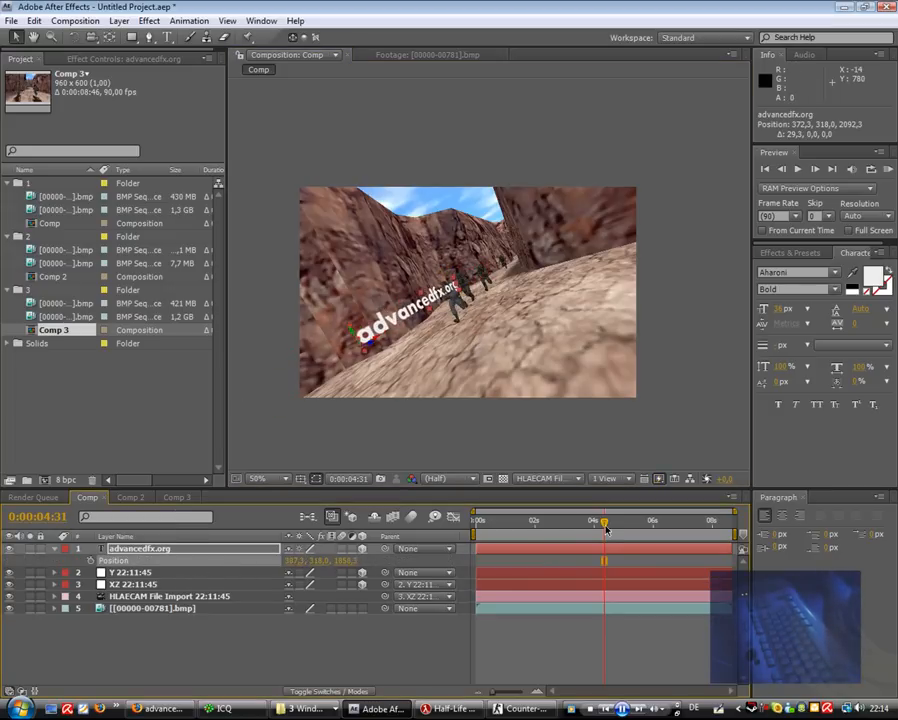
drag(604, 521, 661, 521)
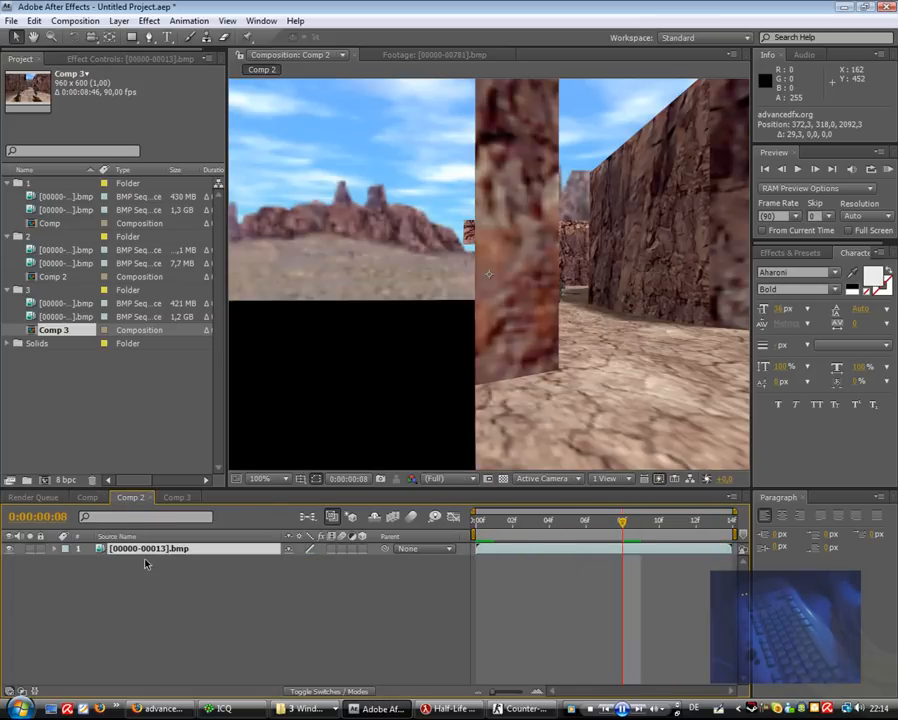
mouse_move(453, 251)
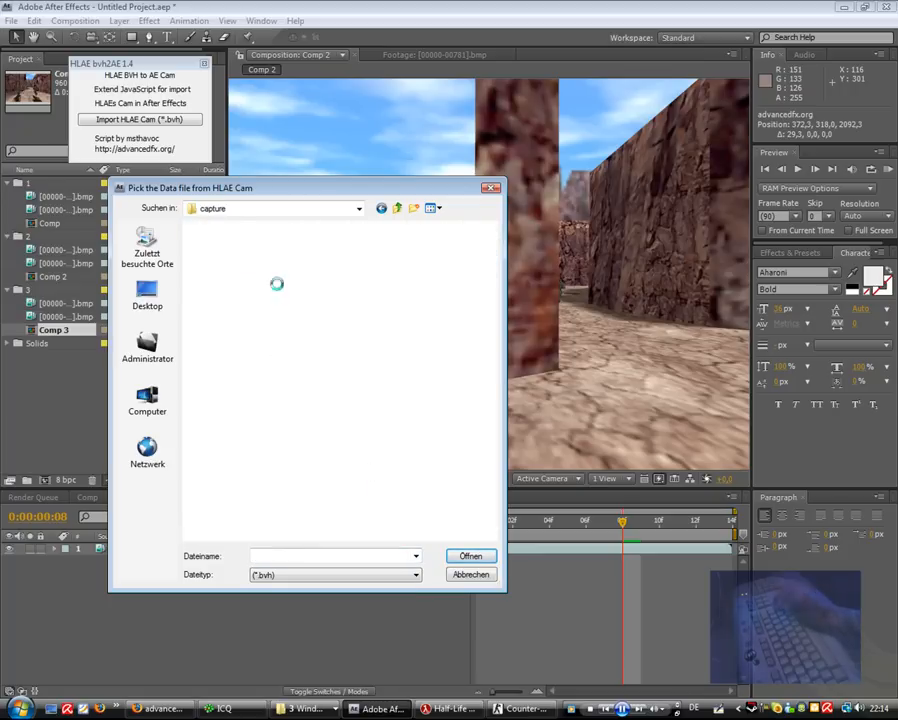
Import take01/motion.bvh into Comp 2 and copy the Y layer's position keyframes
click(222, 272)
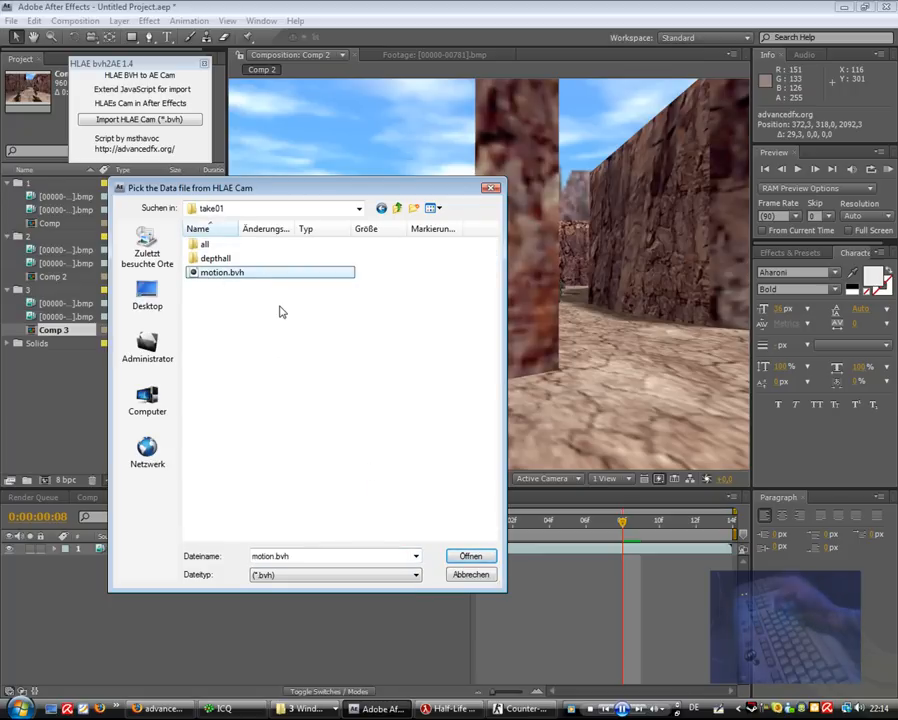
click(470, 556)
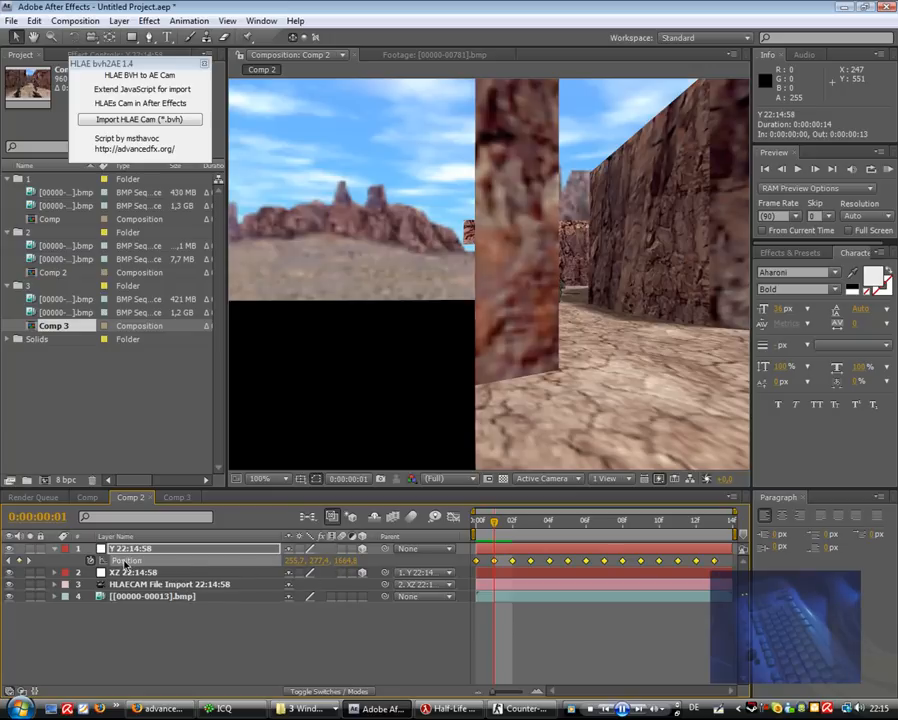
right_click(125, 560)
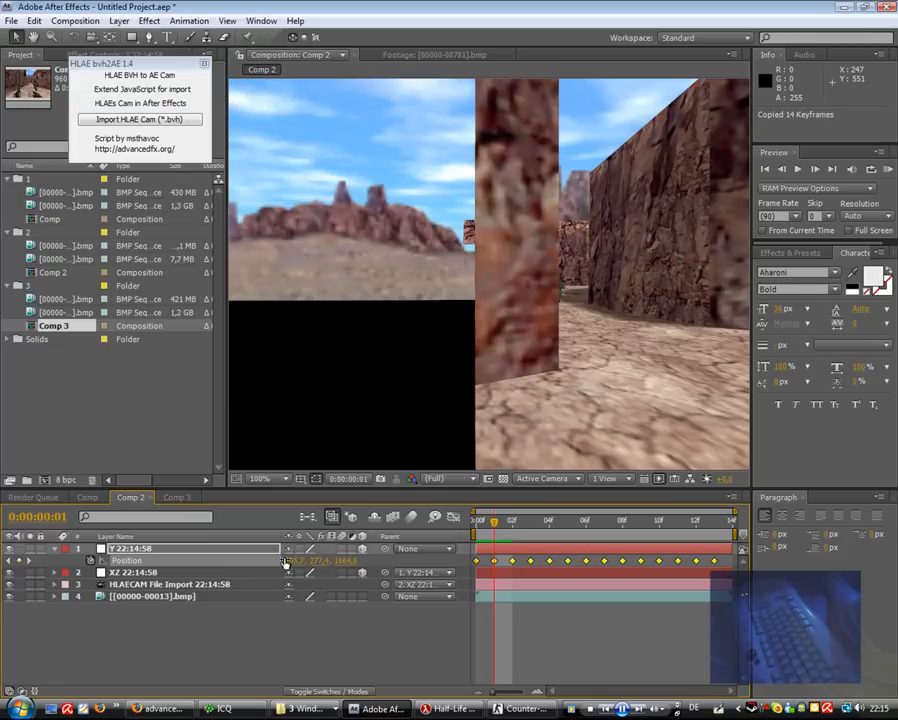
Paste the keyframes into Notepad, inspect the 14 identical rows, and close unsaved
click(14, 708)
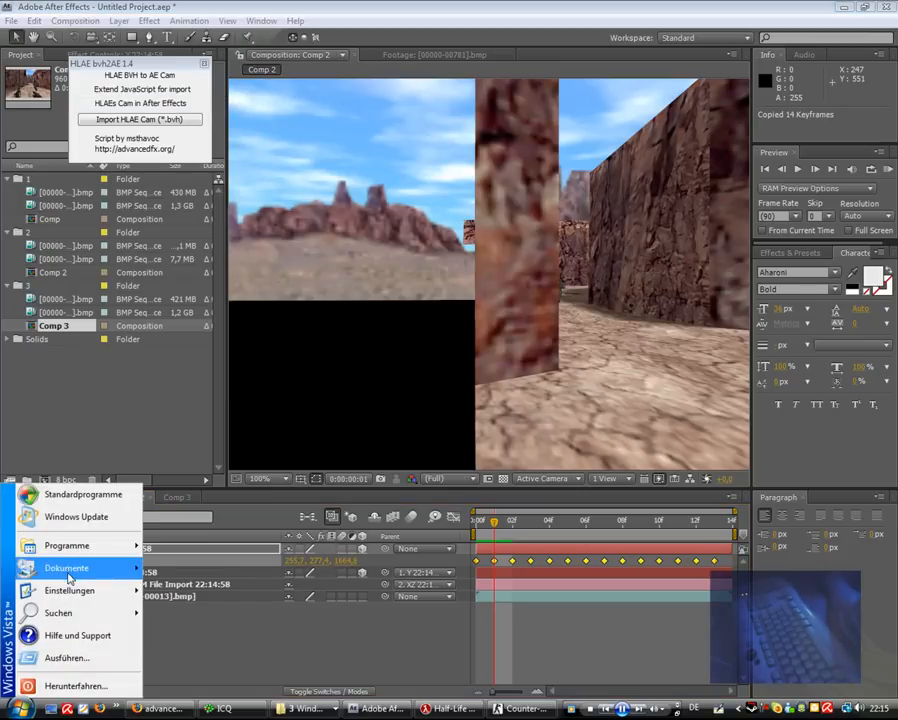
click(66, 545)
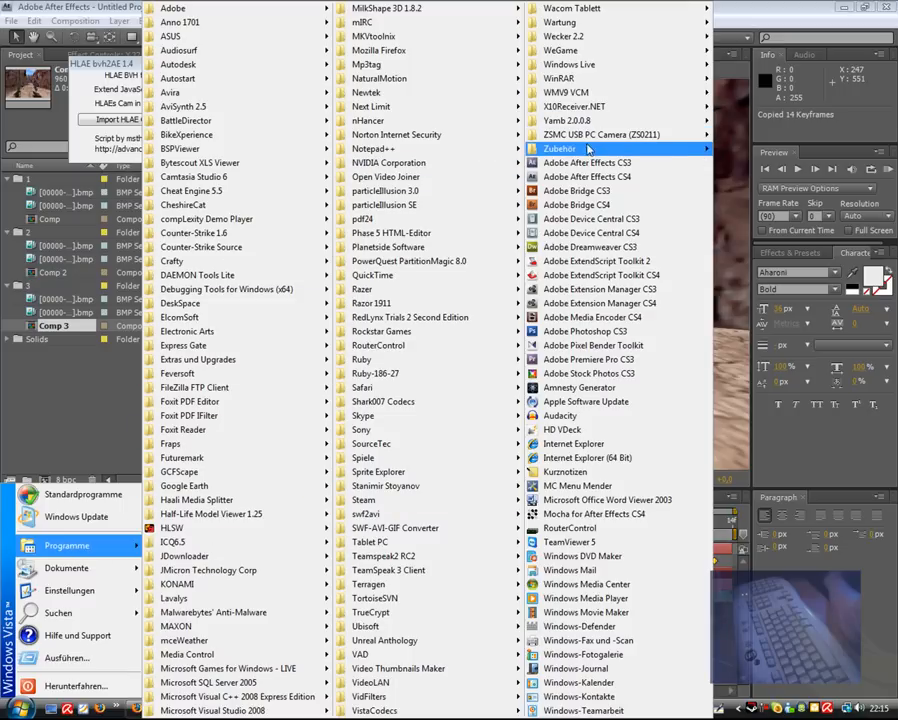
click(374, 148)
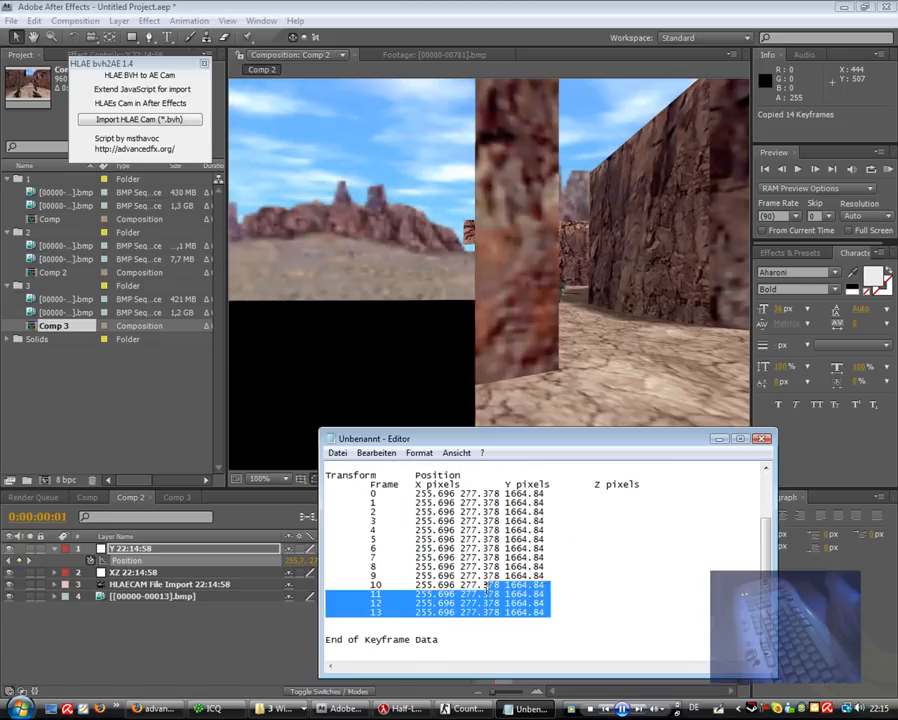
click(762, 438)
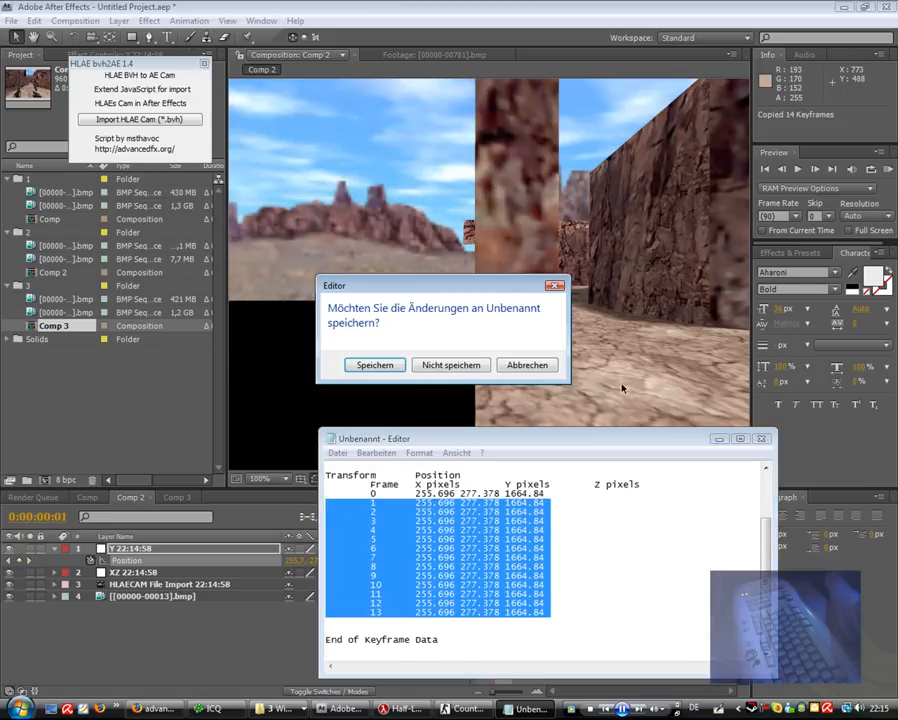
click(451, 364)
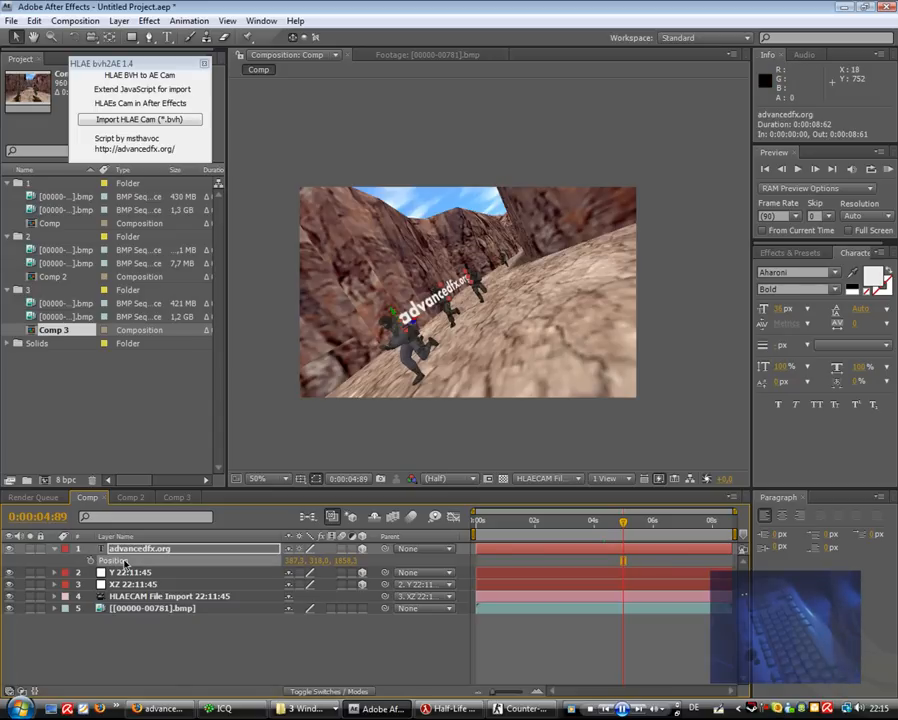
Collapse and re-expand the advancedfx.org Position property in Comp, then open the Edit menu
click(55, 548)
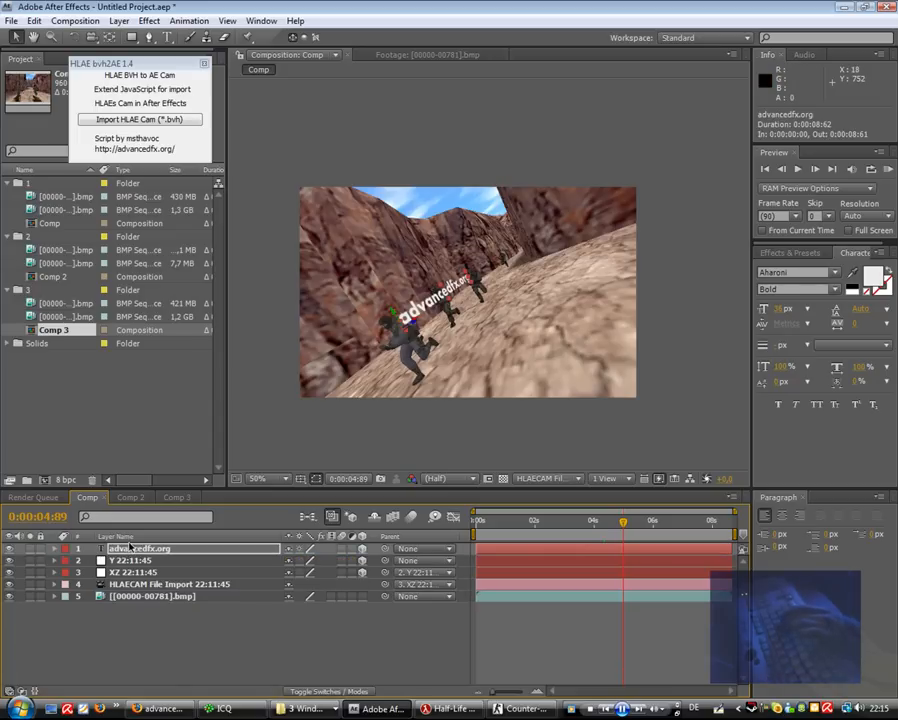
click(54, 548)
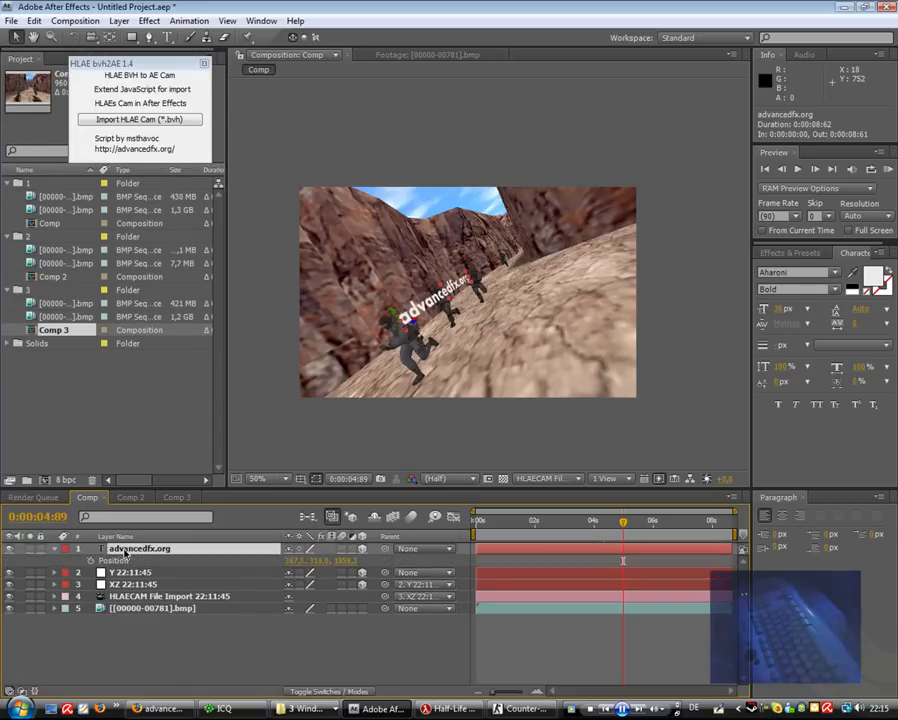
click(34, 20)
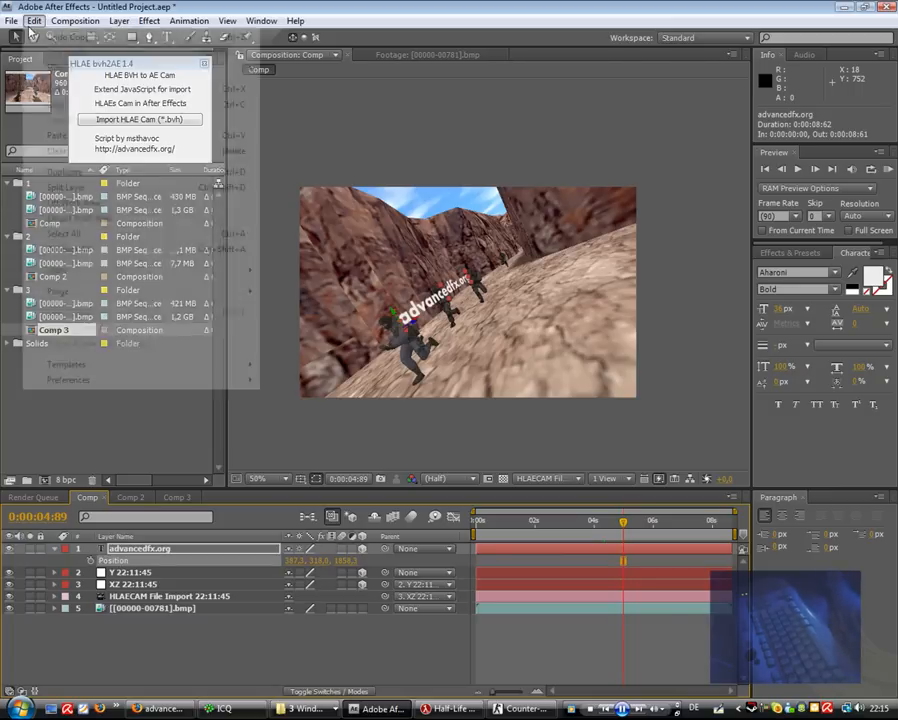